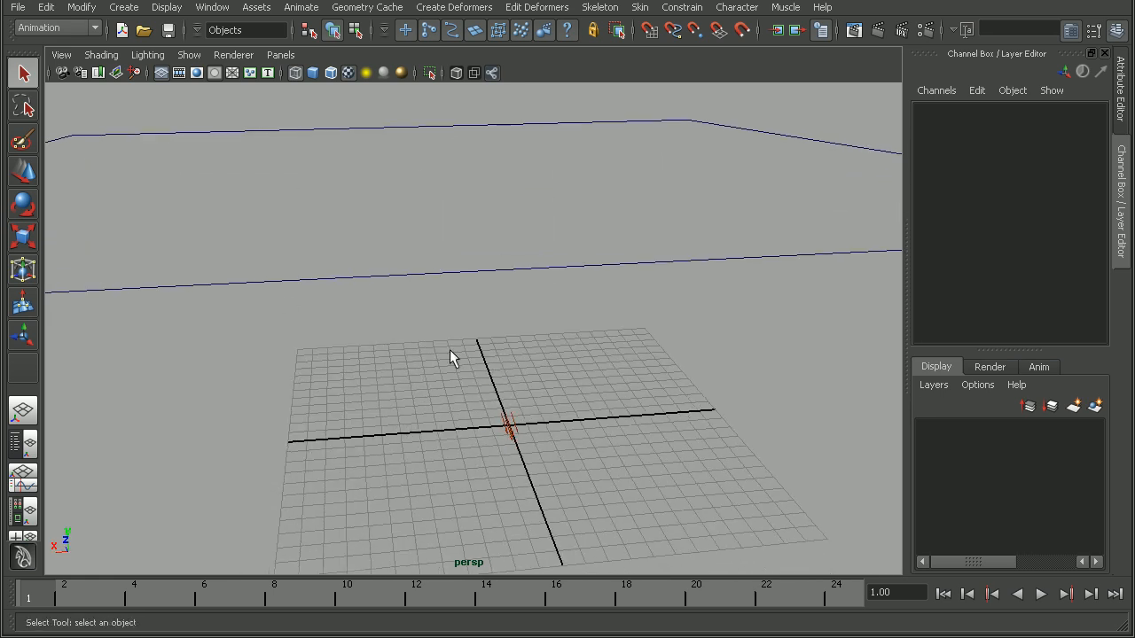
- Tumble the perspective camera down so it faces the horizon and the upright sky plane
{"action": "left_click_drag", "start_coordinate": [452, 358], "coordinate": [596, 369]}
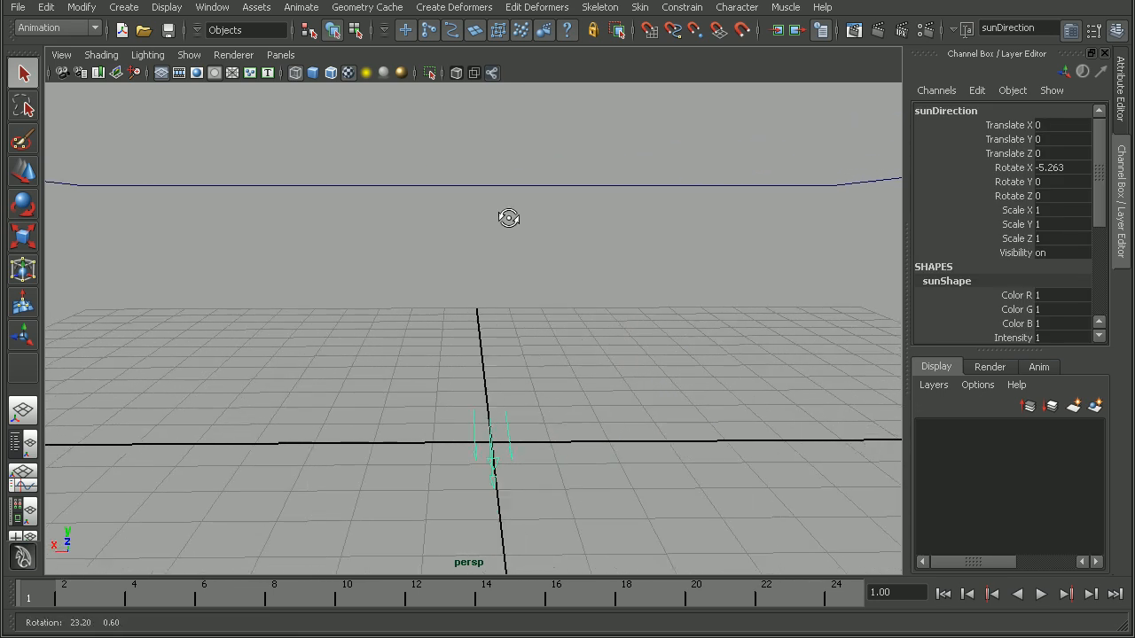
{"action": "left_click_drag", "start_coordinate": [509, 218], "coordinate": [605, 188]}
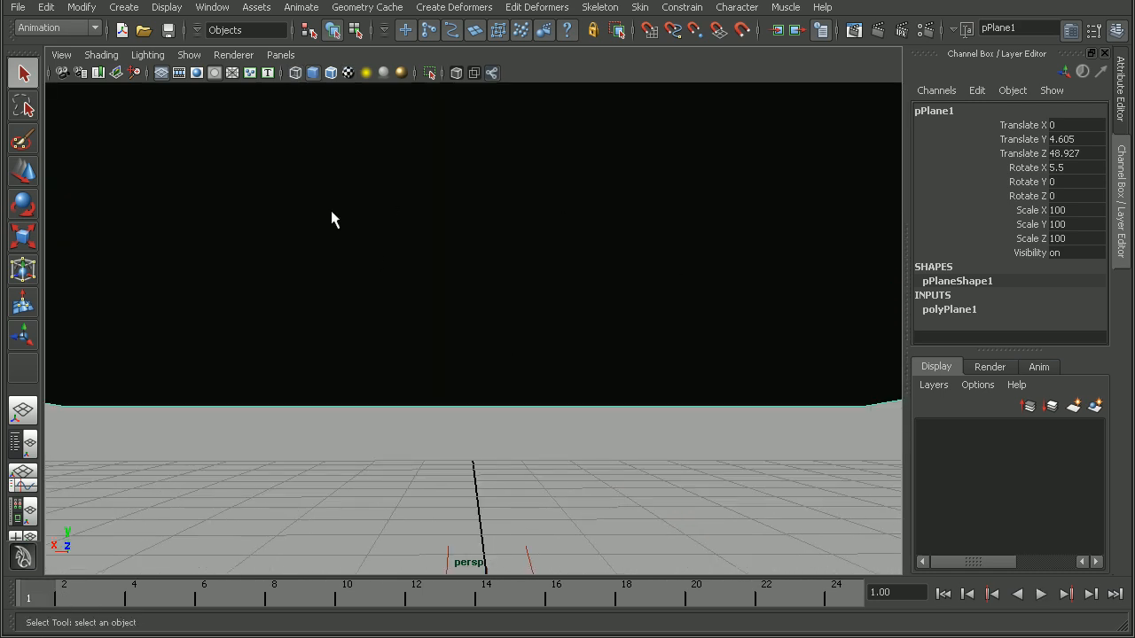
- Render the current persp frame with mental ray, showing the golden sky and glowing sun
{"action": "left_click", "coordinate": [877, 30]}
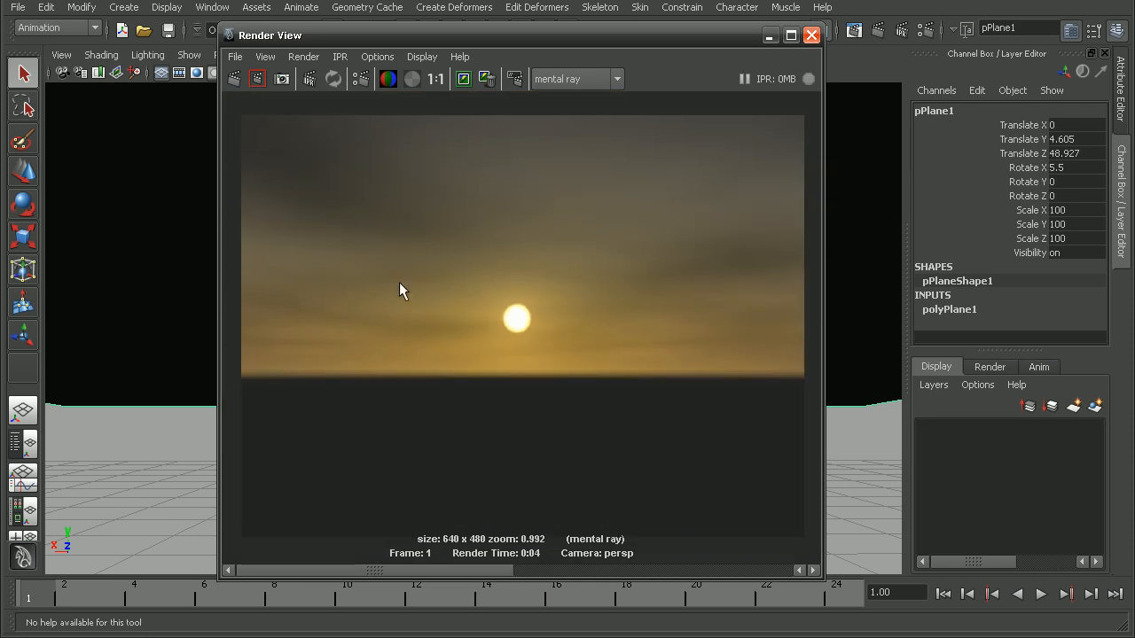
{"action": "mouse_move", "coordinate": [593, 464]}
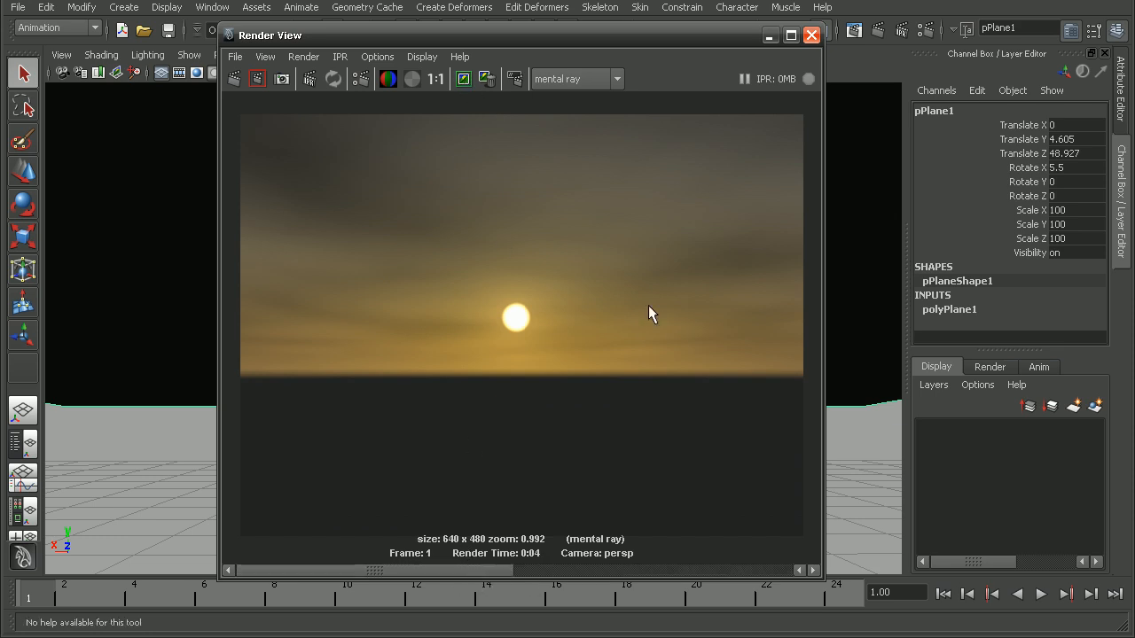
{"action": "mouse_move", "coordinate": [656, 262]}
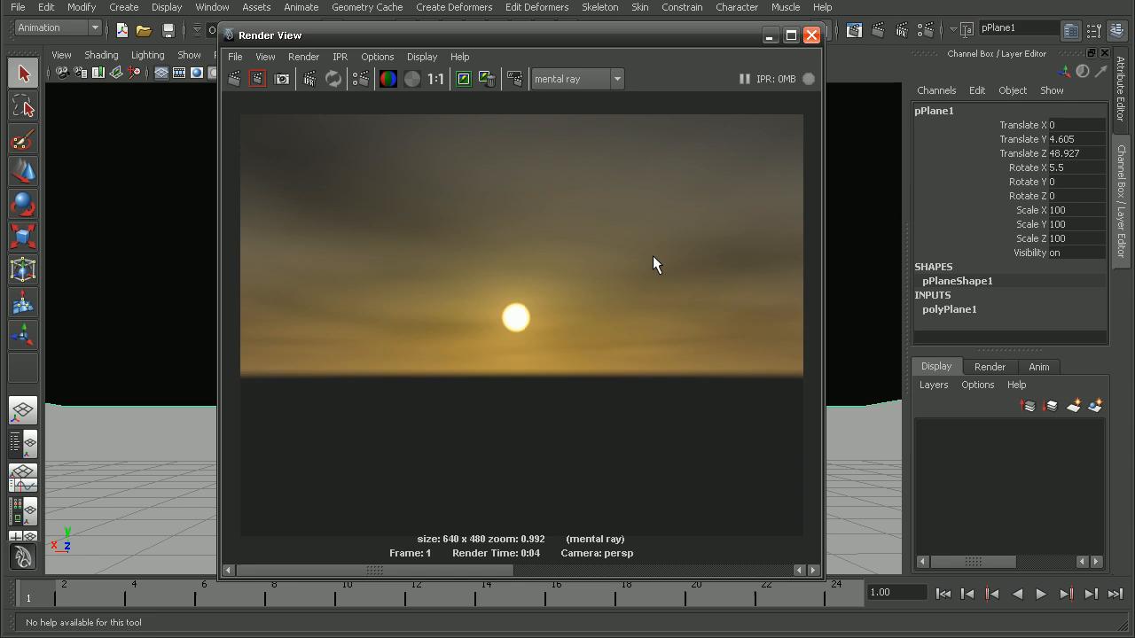
- Close Render View and edit ramp1's gradient colour entry in the lambert2 network to a darker value
{"action": "left_click", "coordinate": [808, 35]}
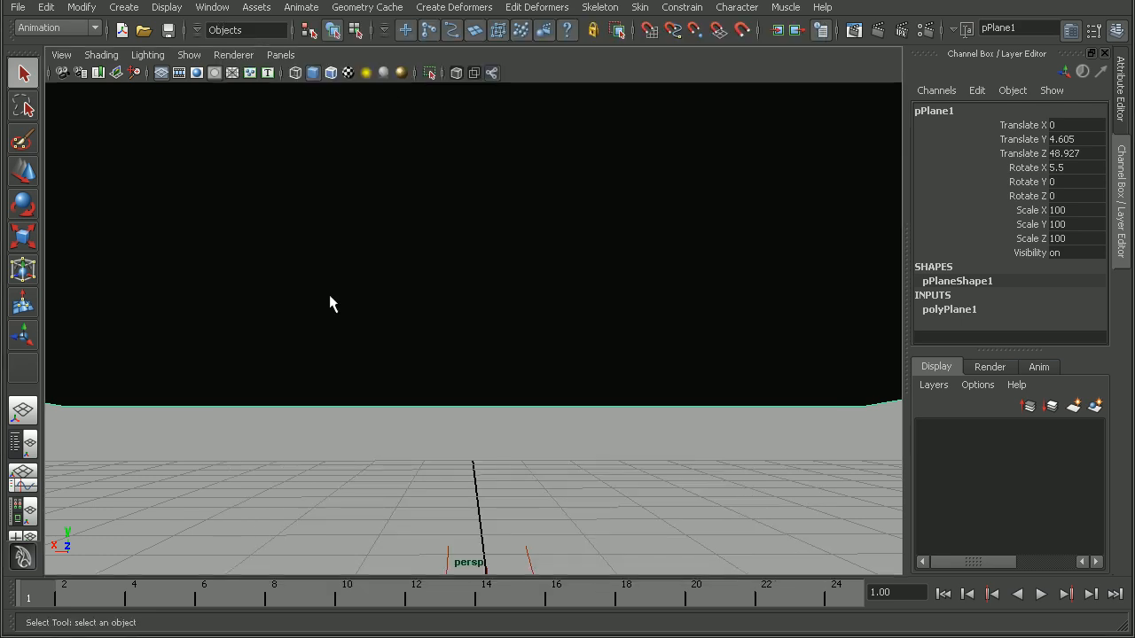
{"action": "mouse_move", "coordinate": [694, 345]}
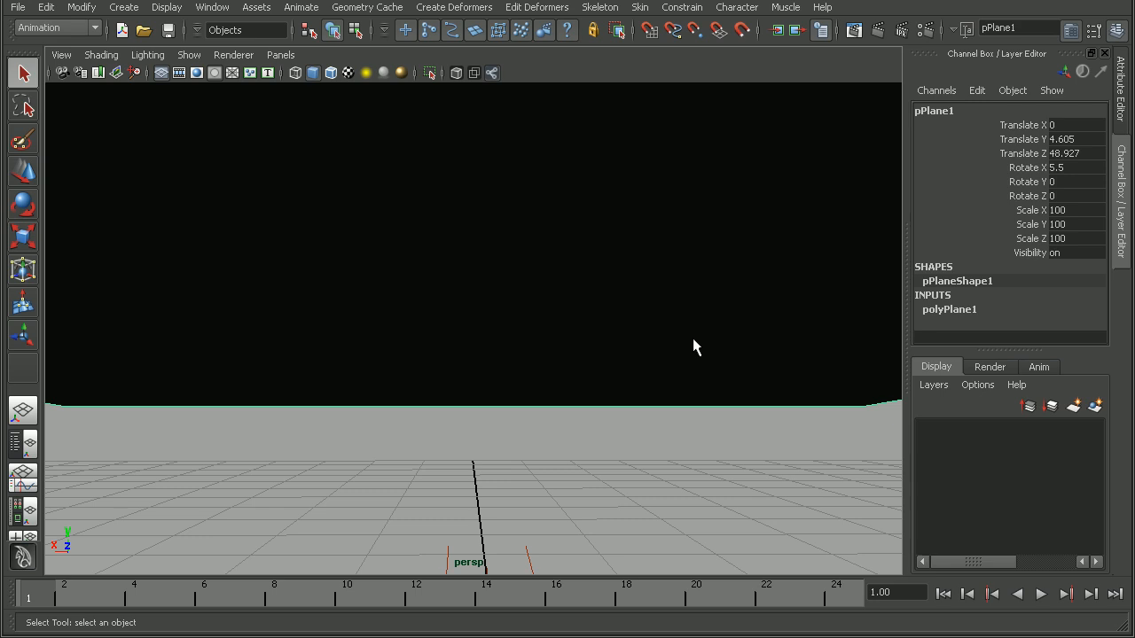
{"action": "mouse_move", "coordinate": [282, 439]}
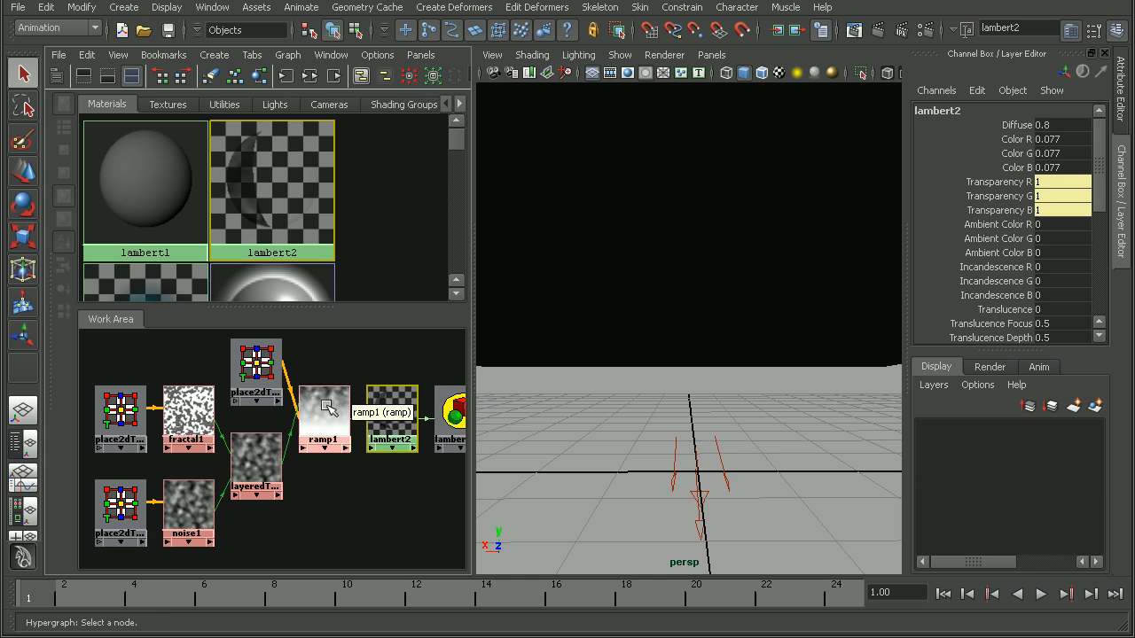
{"action": "double_click", "coordinate": [322, 417]}
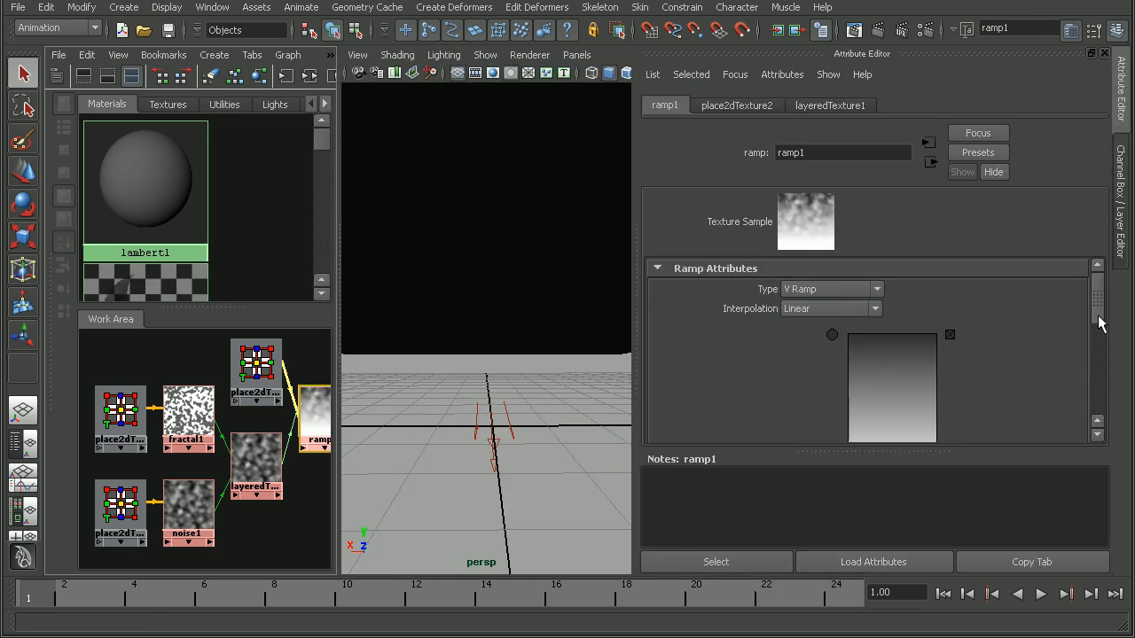
{"action": "left_click", "coordinate": [832, 355]}
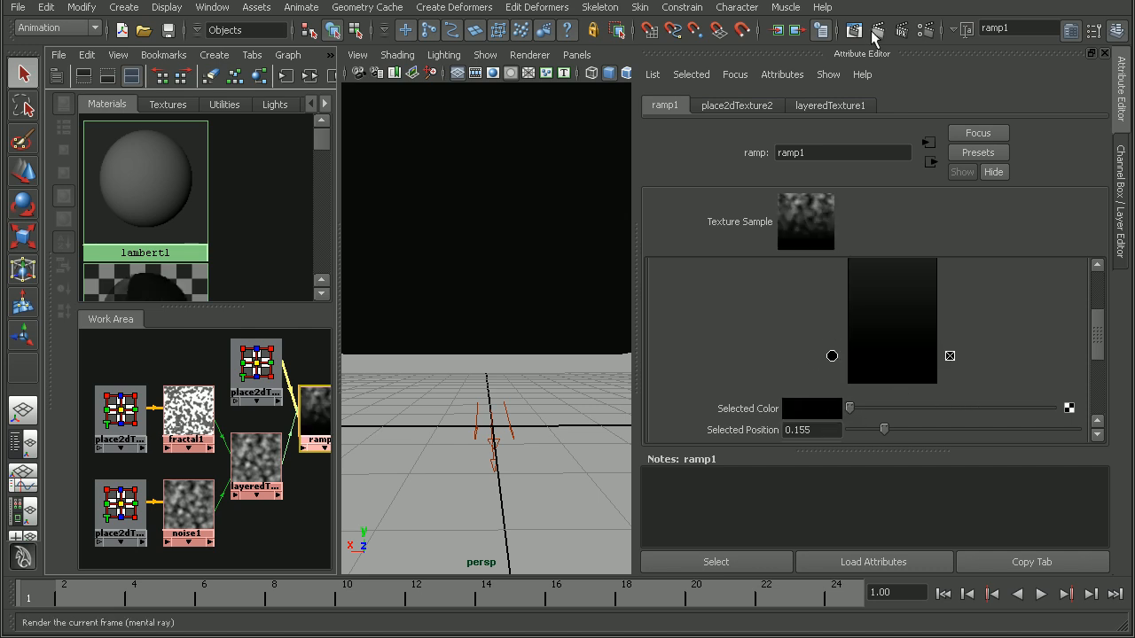
- Re-render the frame with the darker ramp and examine the dim dusk around the sun disk
{"action": "left_click", "coordinate": [853, 28]}
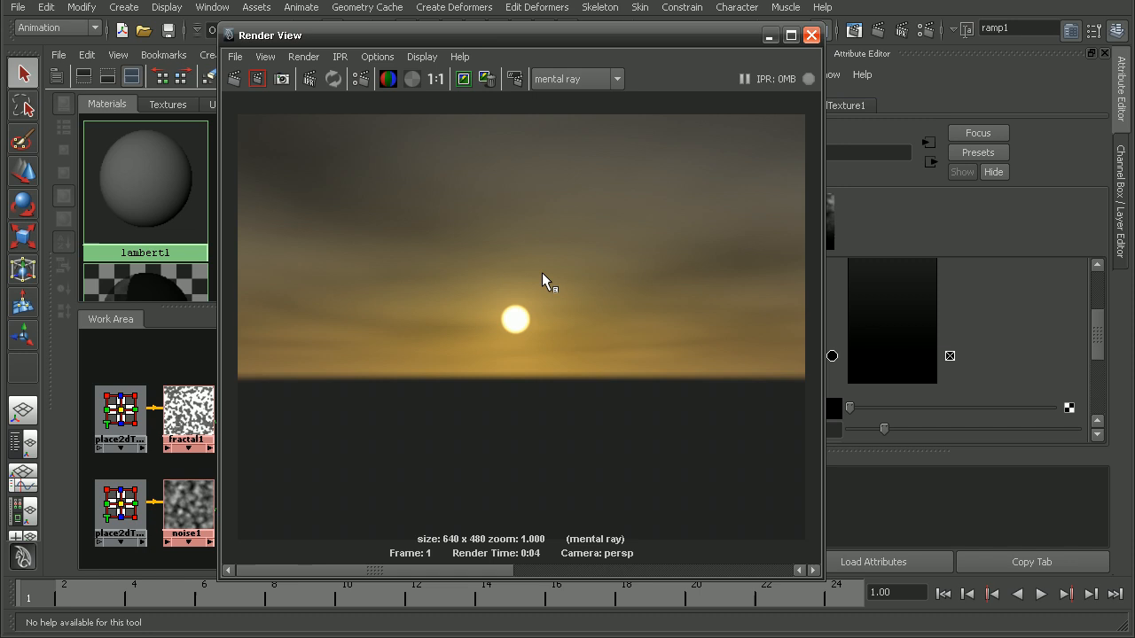
{"action": "mouse_move", "coordinate": [698, 361]}
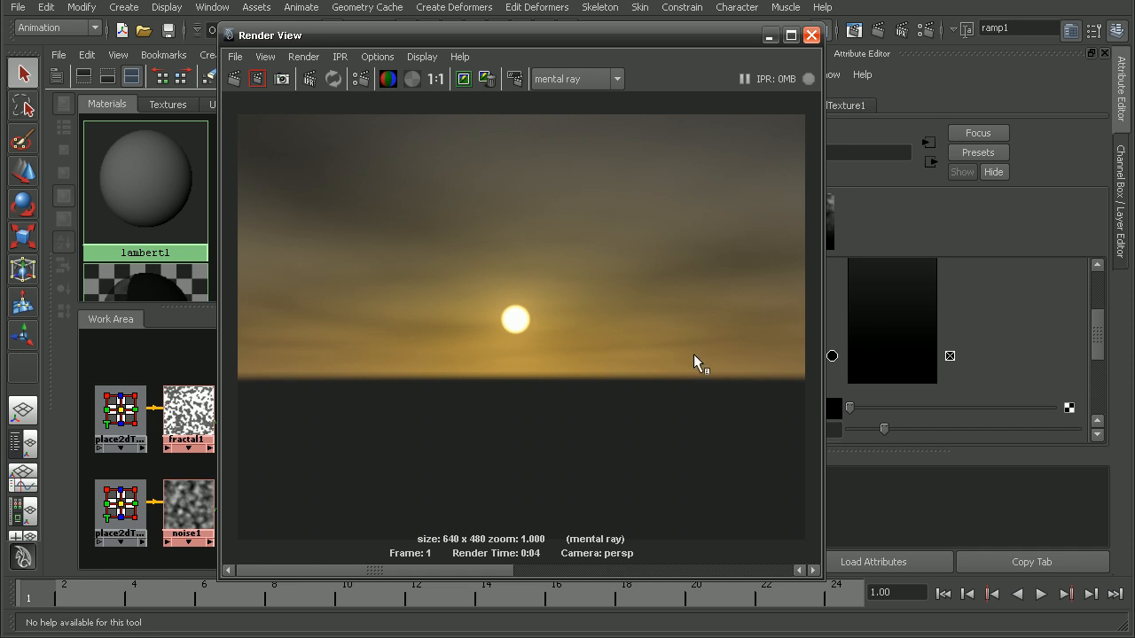
{"action": "mouse_move", "coordinate": [398, 292]}
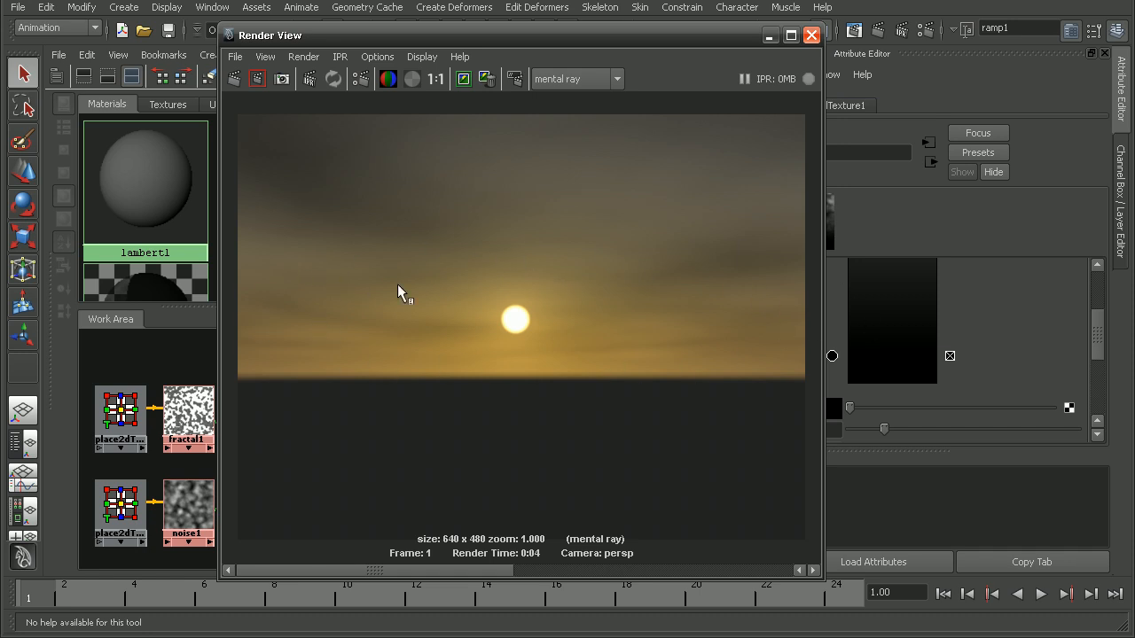
{"action": "mouse_move", "coordinate": [264, 326]}
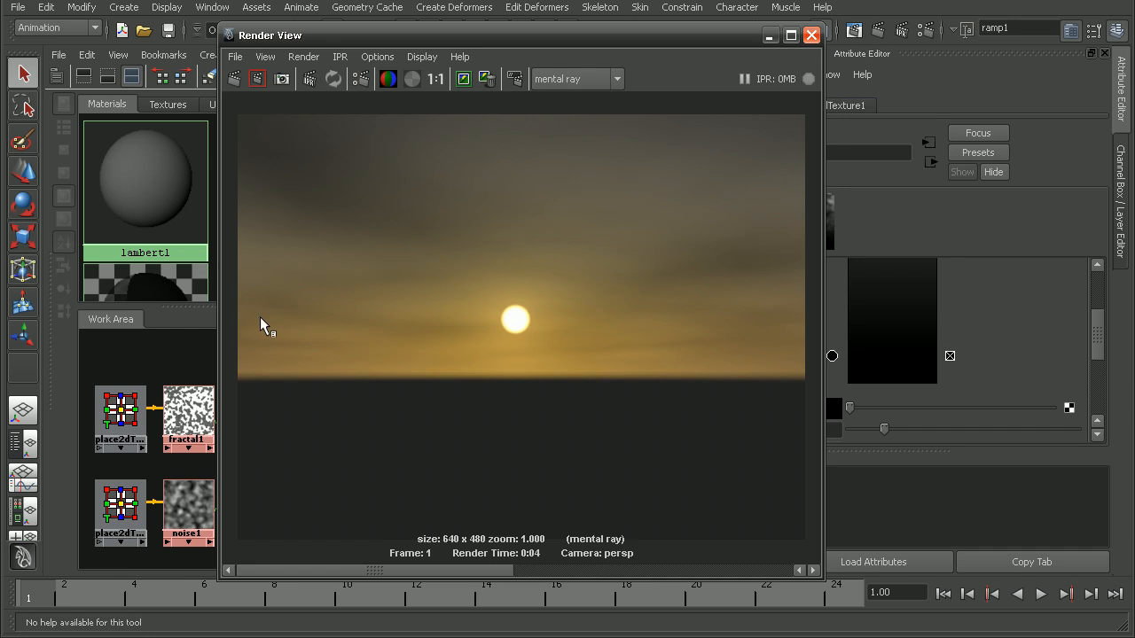
{"action": "mouse_move", "coordinate": [585, 364]}
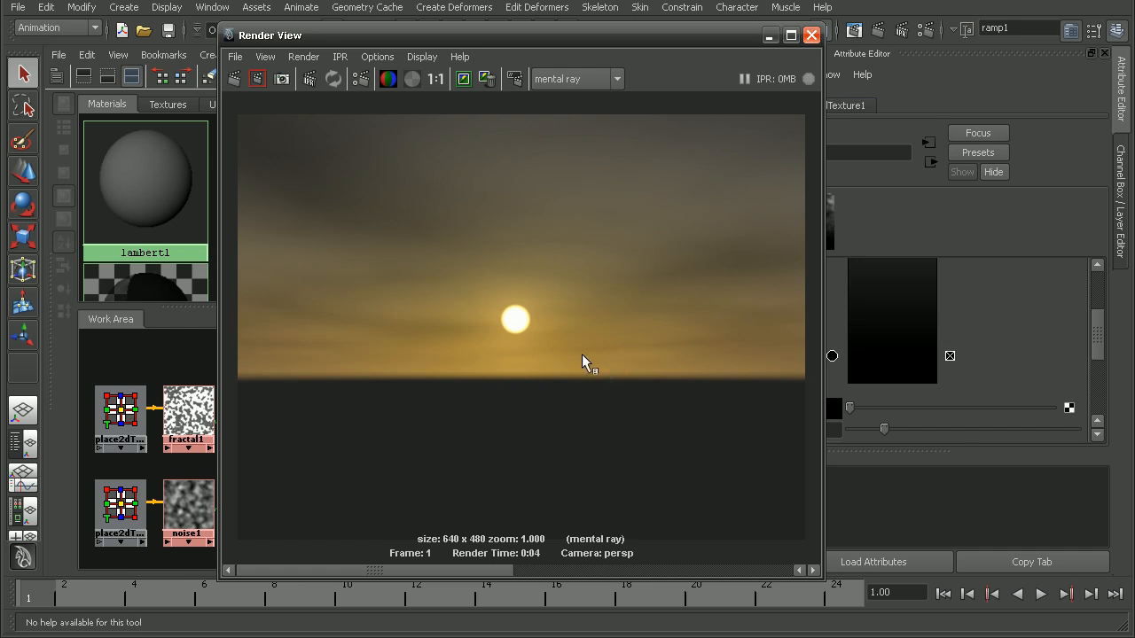
{"action": "mouse_move", "coordinate": [330, 158]}
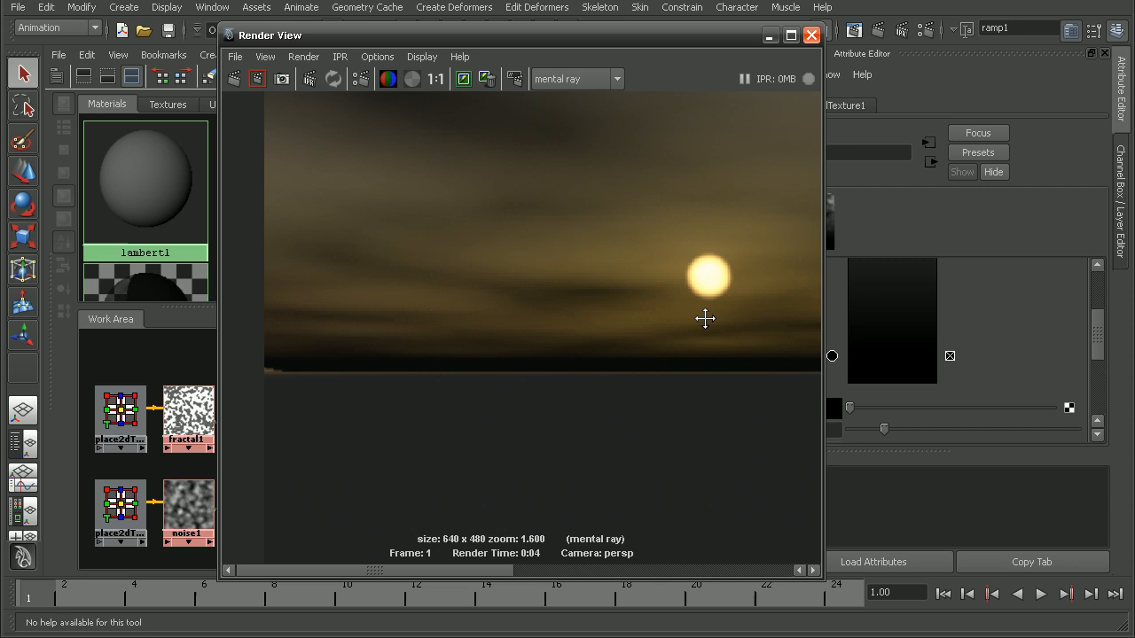
{"action": "left_click_drag", "start_coordinate": [705, 319], "coordinate": [523, 354]}
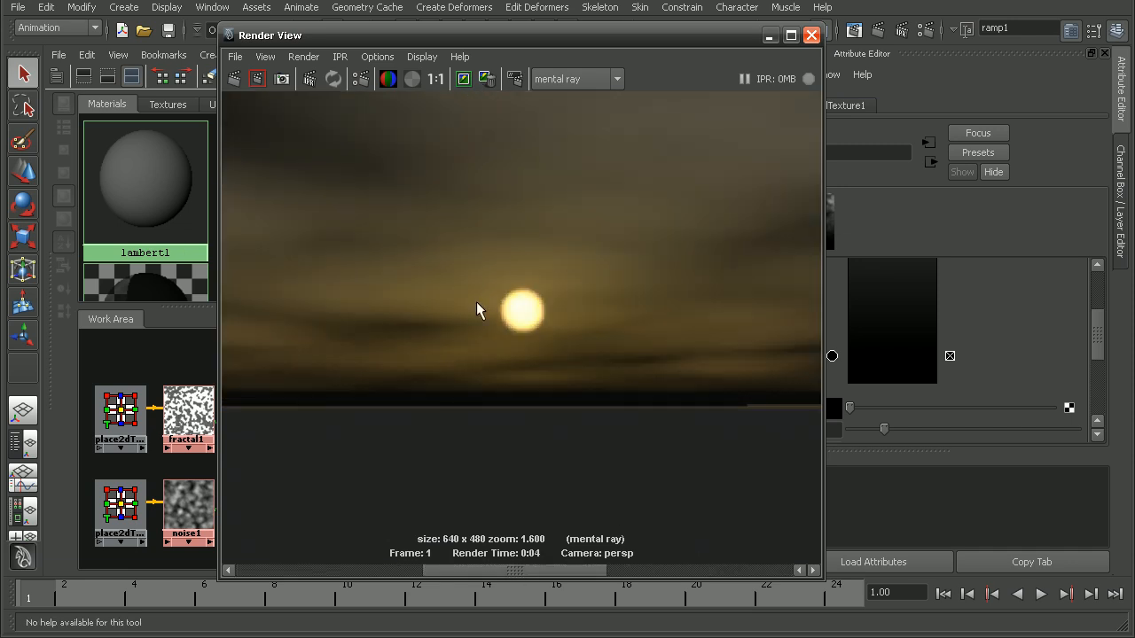
{"action": "scroll", "scroll_direction": "down", "scroll_amount": 3}
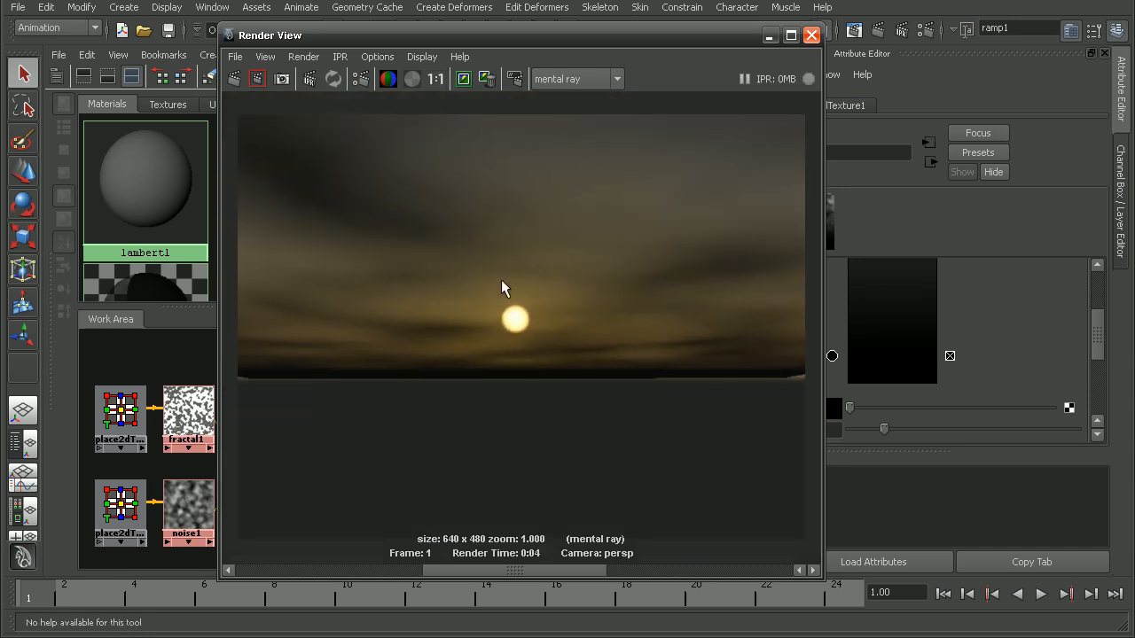
{"action": "mouse_move", "coordinate": [557, 319]}
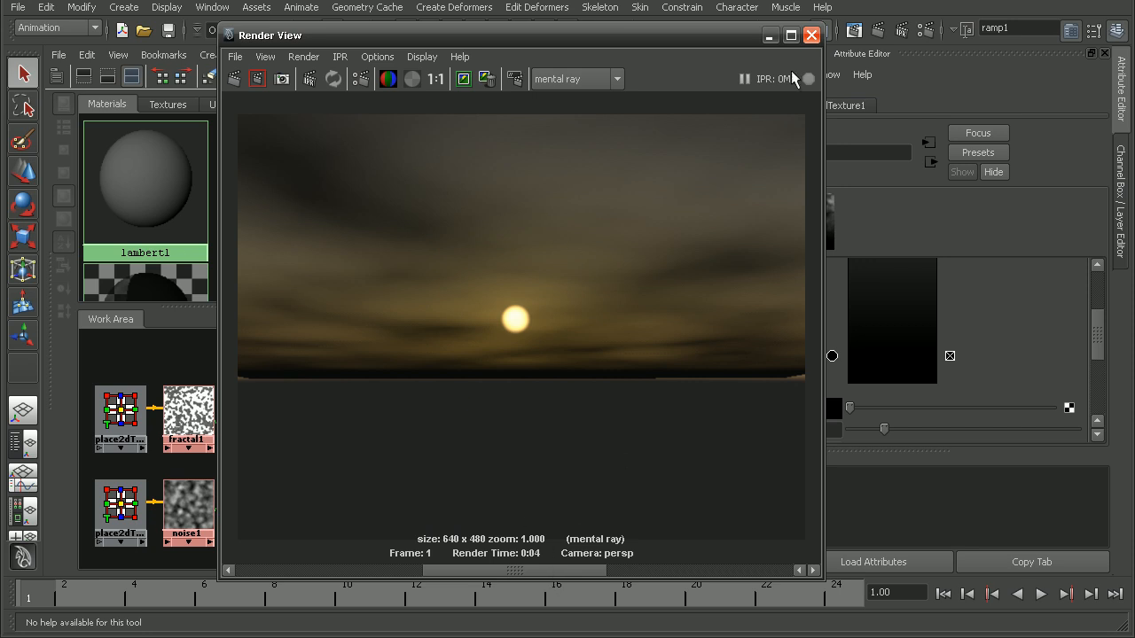
- Close Render View and load the lambert3 material into Hypershade and the Attribute Editor
{"action": "left_click", "coordinate": [808, 36]}
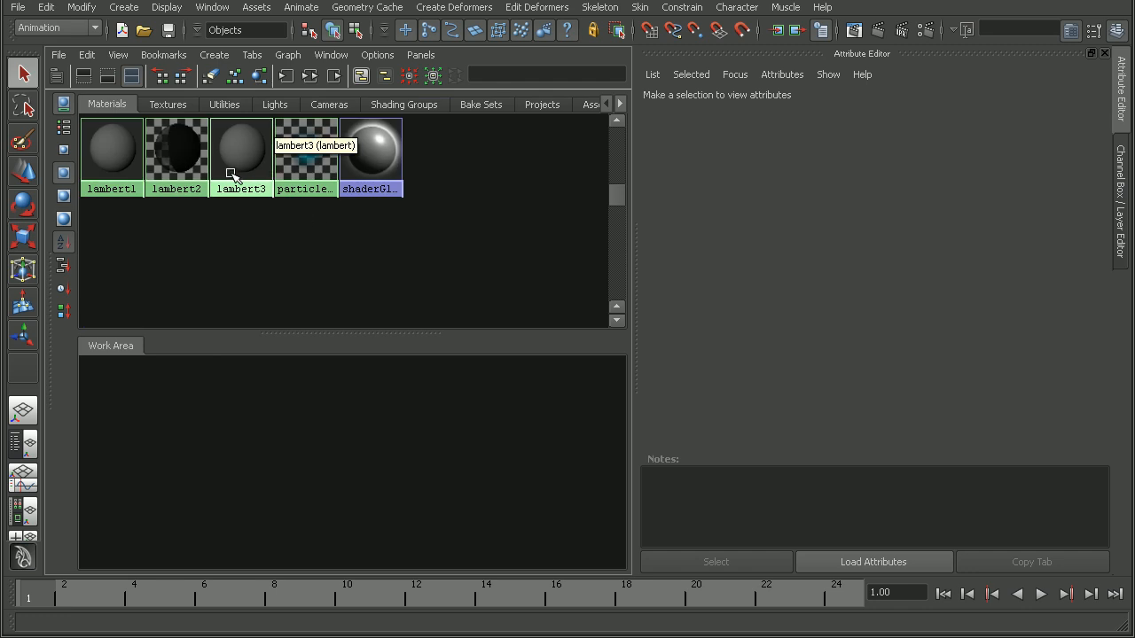
{"action": "left_click", "coordinate": [242, 145]}
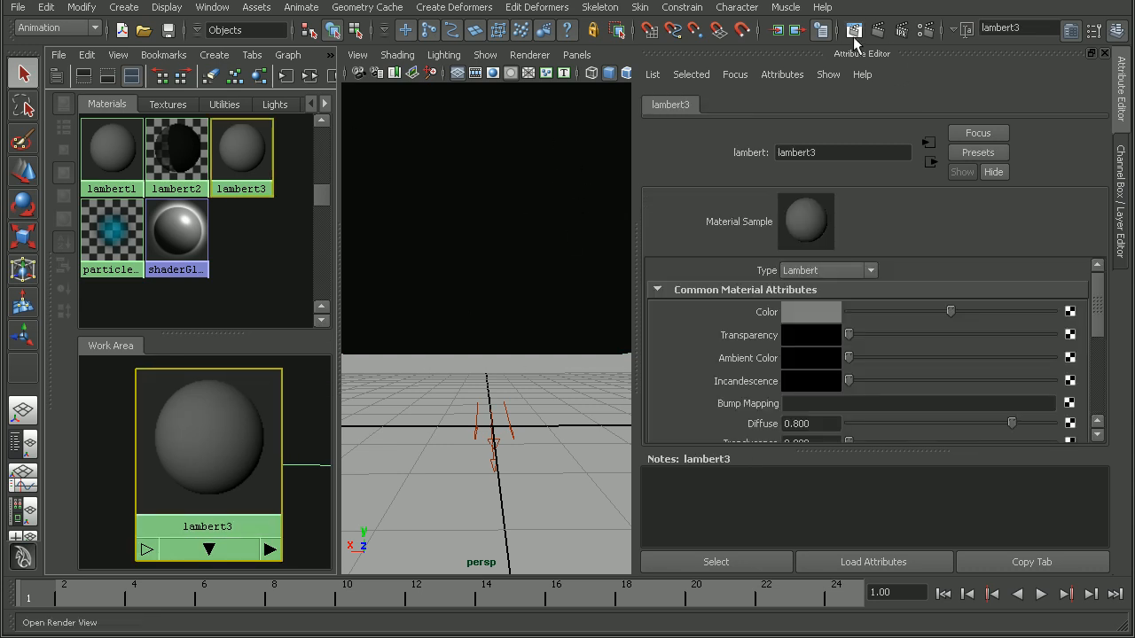
- Redo the previous mental ray render of the persp camera in Render View
{"action": "left_click", "coordinate": [855, 30]}
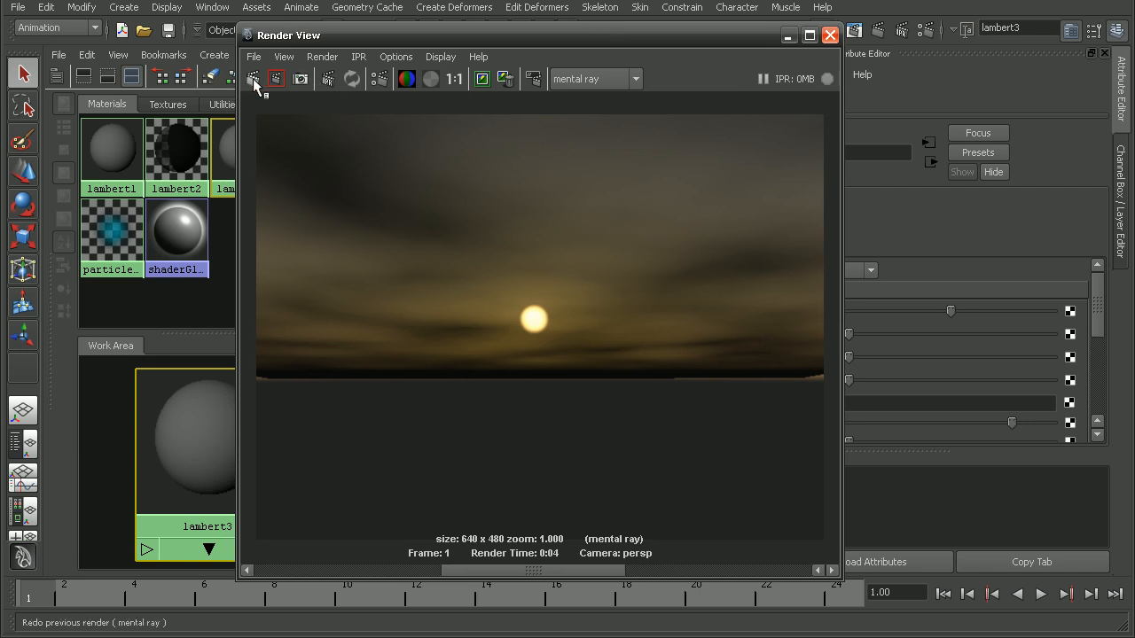
{"action": "left_click", "coordinate": [276, 78]}
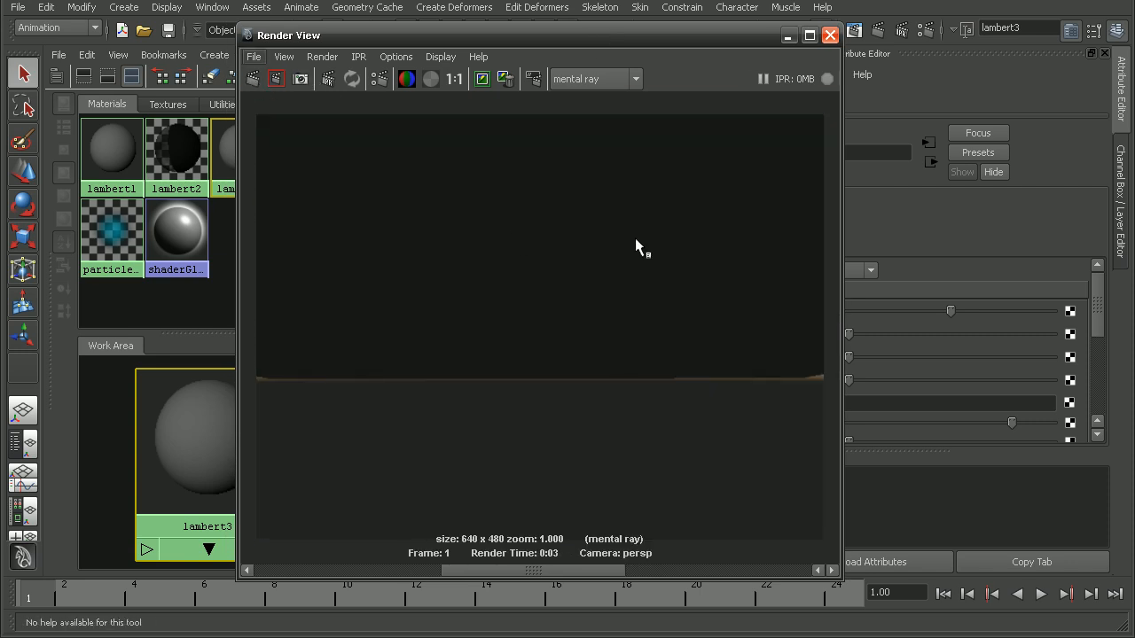
{"action": "mouse_move", "coordinate": [677, 229]}
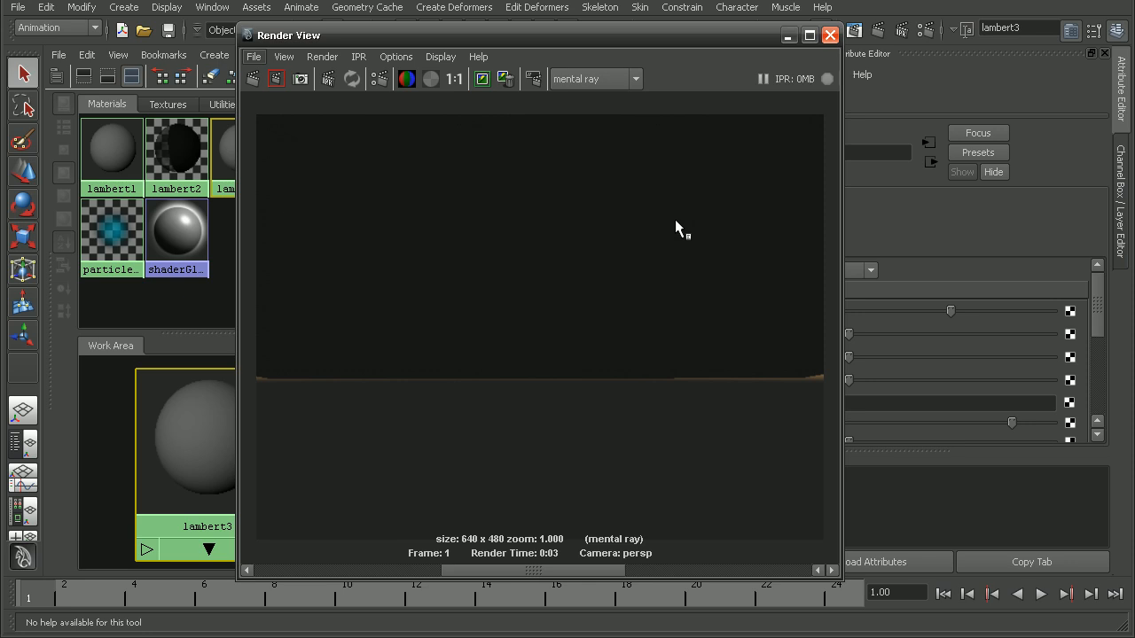
{"action": "mouse_move", "coordinate": [571, 217]}
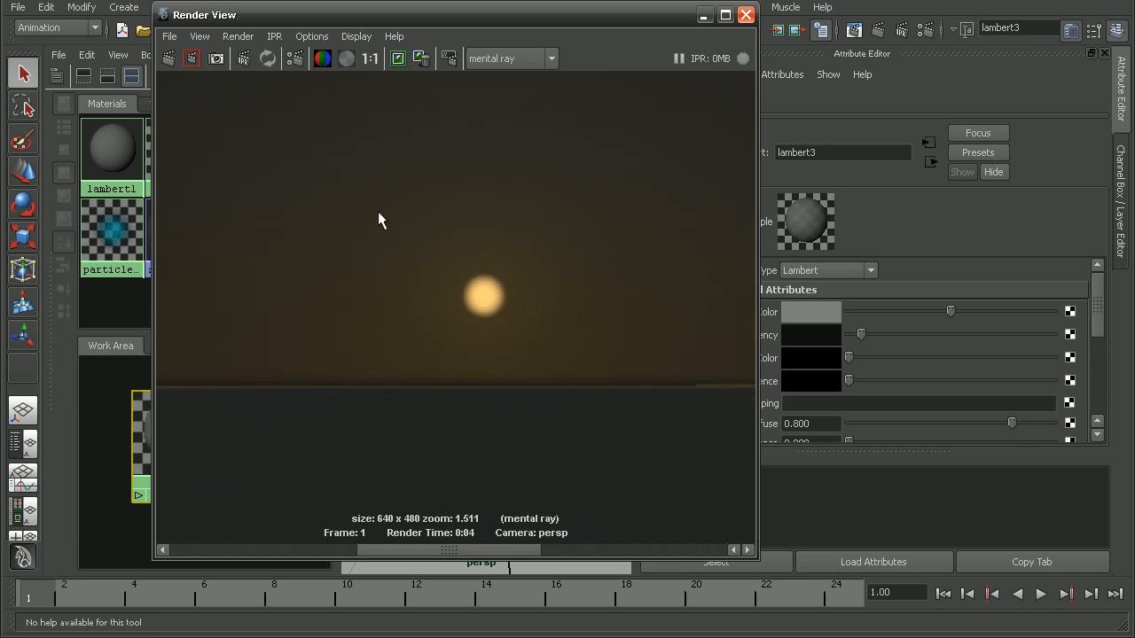
{"action": "mouse_move", "coordinate": [540, 188]}
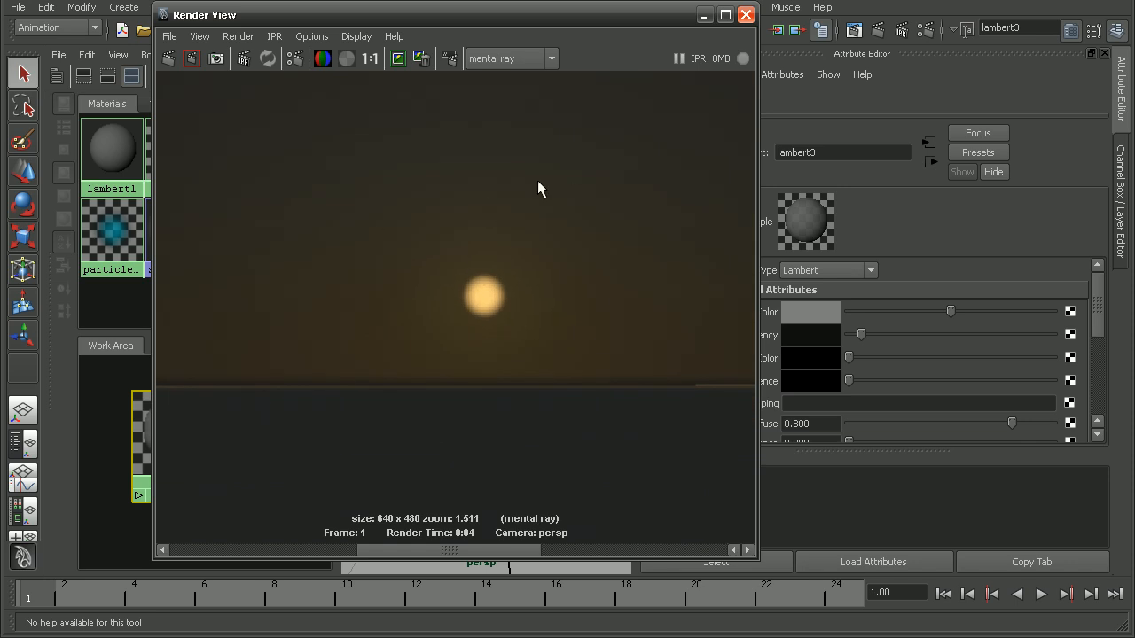
{"action": "mouse_move", "coordinate": [564, 459]}
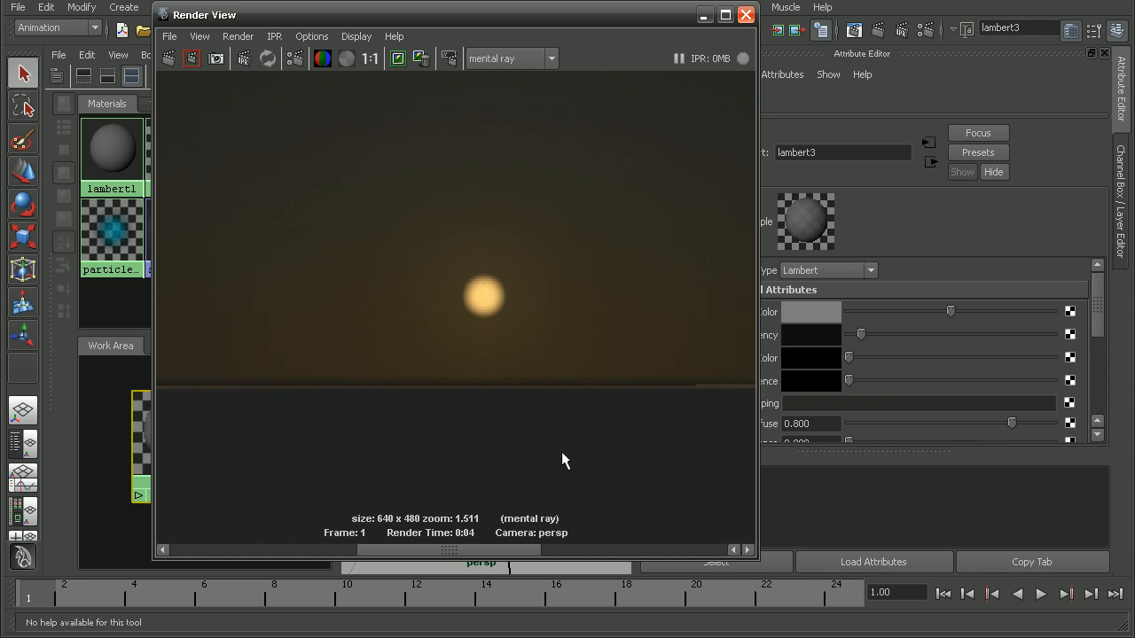
{"action": "mouse_move", "coordinate": [417, 553]}
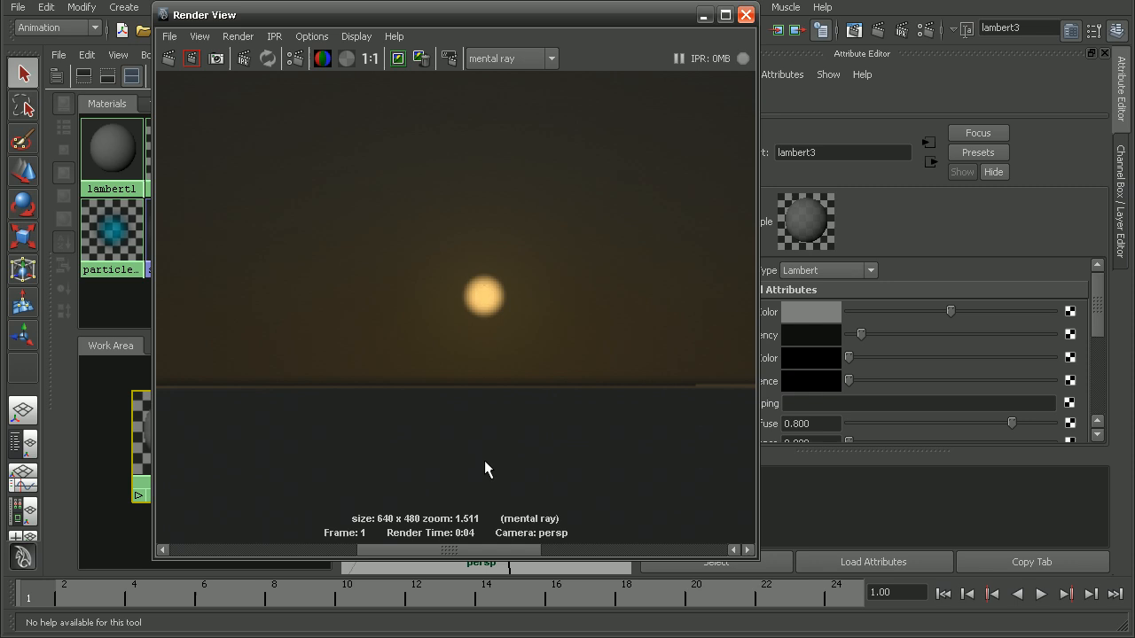
{"action": "mouse_move", "coordinate": [516, 452]}
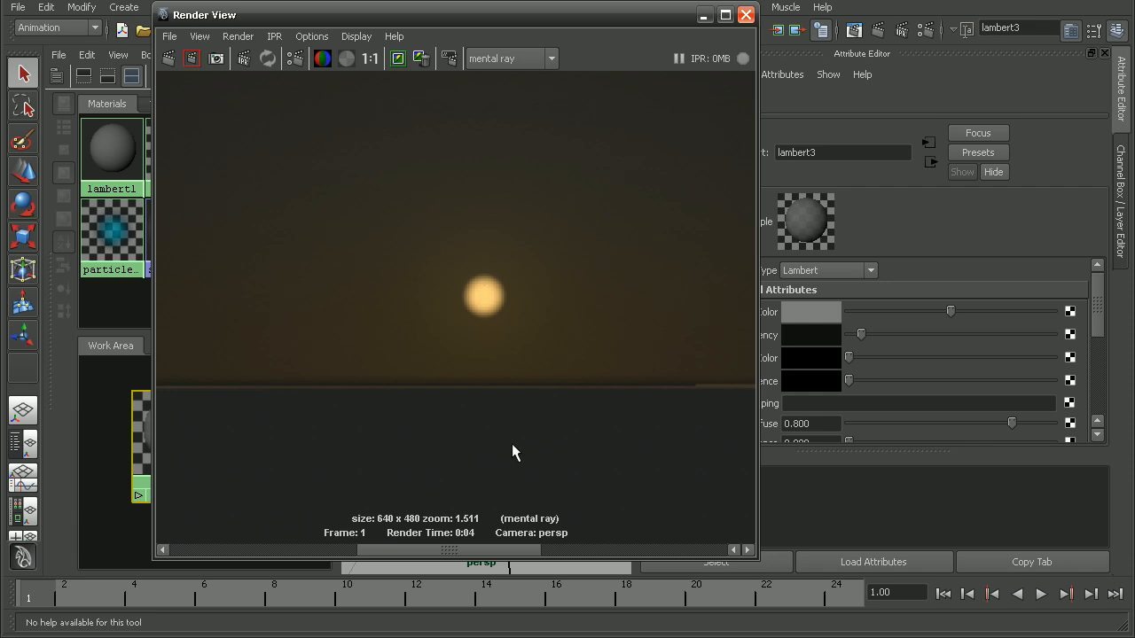
- Close Render View, returning to Hypershade with ramp1's gradient attributes showing
{"action": "left_click", "coordinate": [744, 14]}
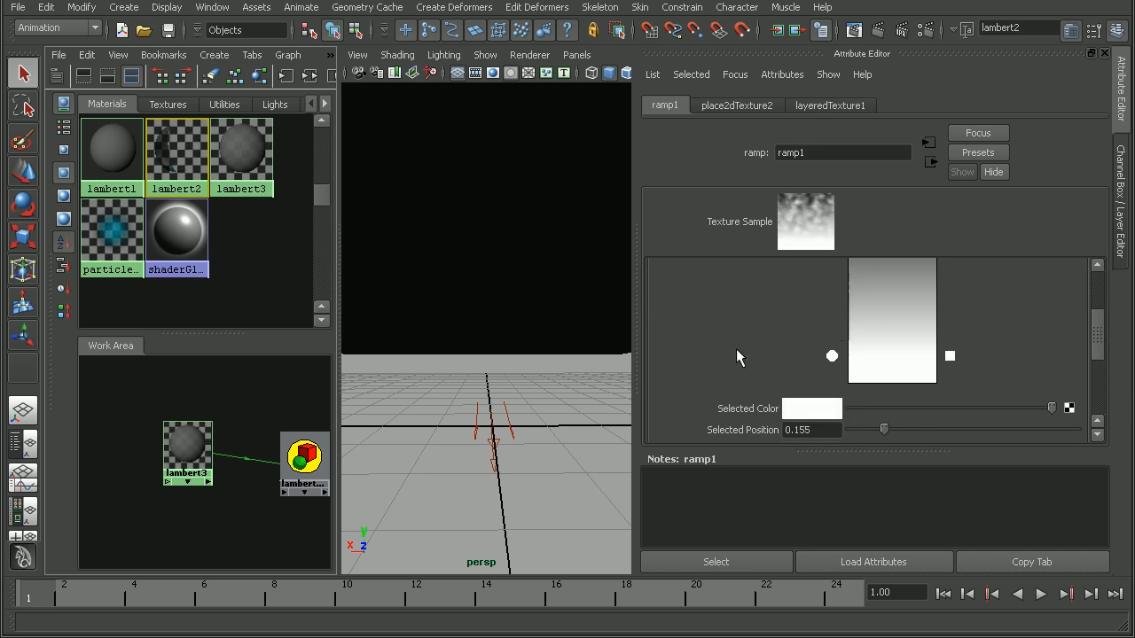
{"action": "mouse_move", "coordinate": [557, 298]}
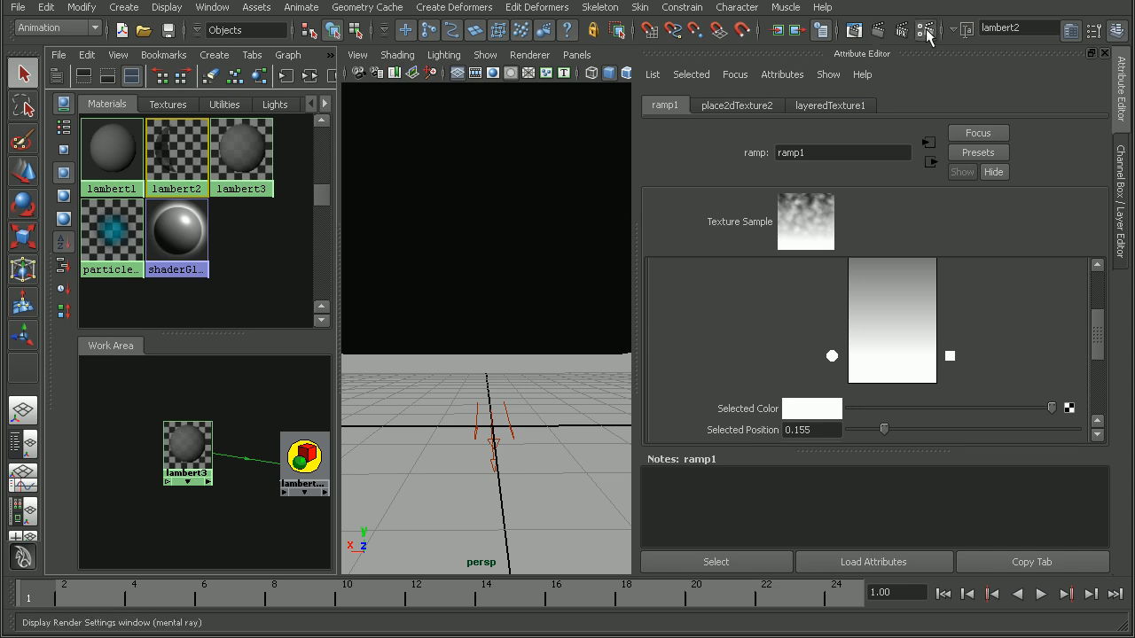
- Show the mia_physicalsky1 attributes scrolled to Sun Disk Intensity at 1.000
{"action": "left_click", "coordinate": [925, 28]}
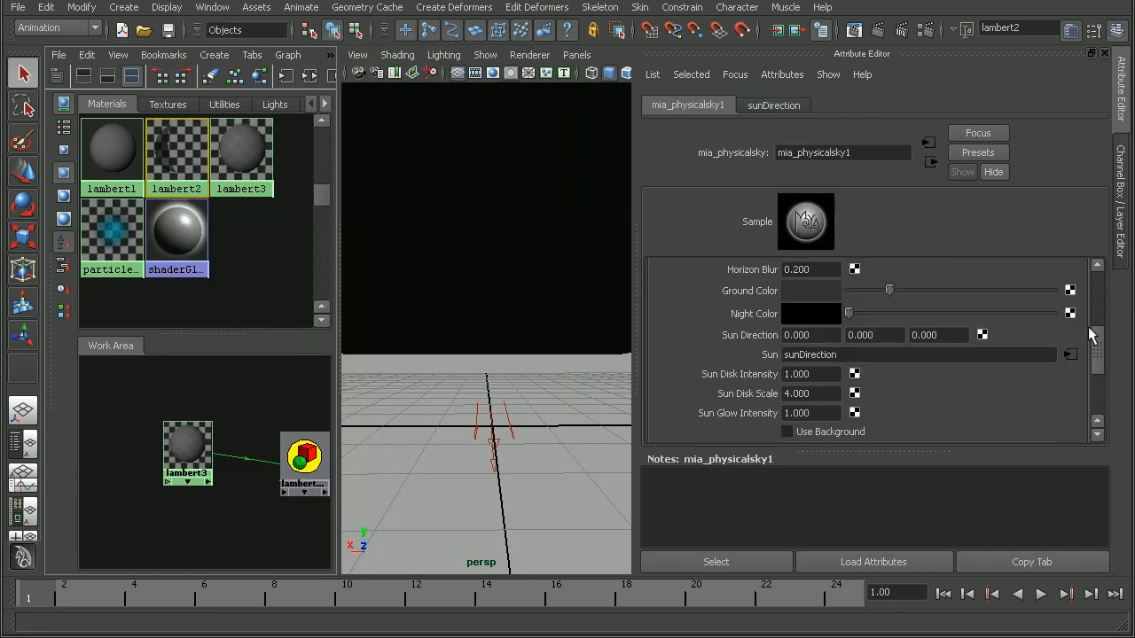
{"action": "scroll", "scroll_direction": "down", "scroll_amount": 3}
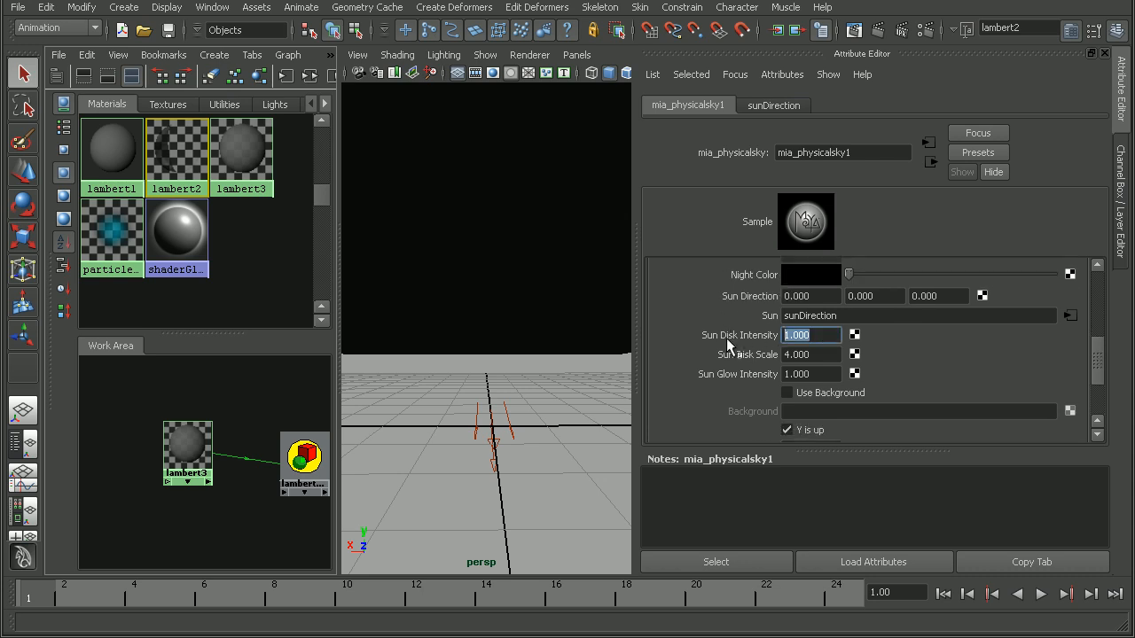
{"action": "mouse_move", "coordinate": [914, 78]}
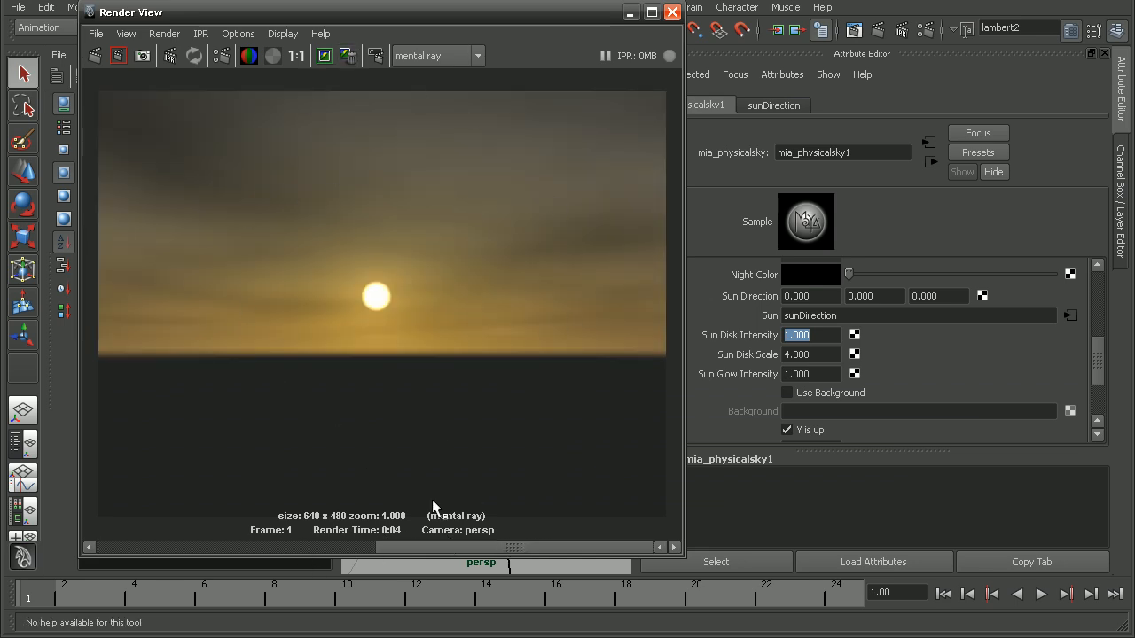
- Re-render, then lower Sun Disk Intensity to 0.500 and then 0.150 for a smaller, softer sun
{"action": "left_click", "coordinate": [94, 55]}
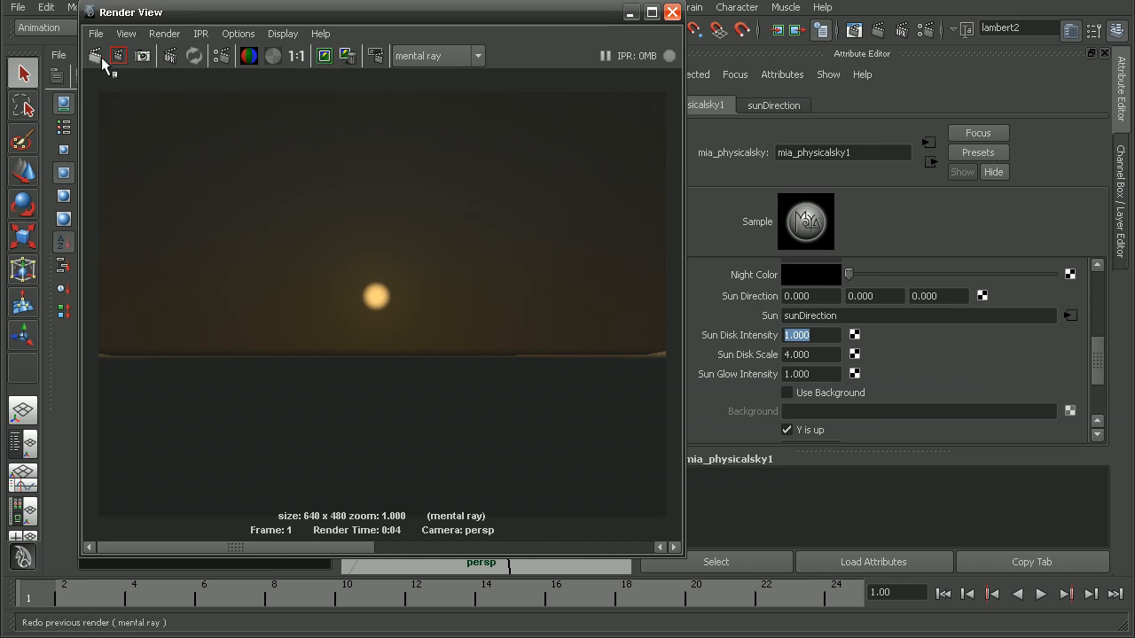
{"action": "left_click", "coordinate": [117, 55]}
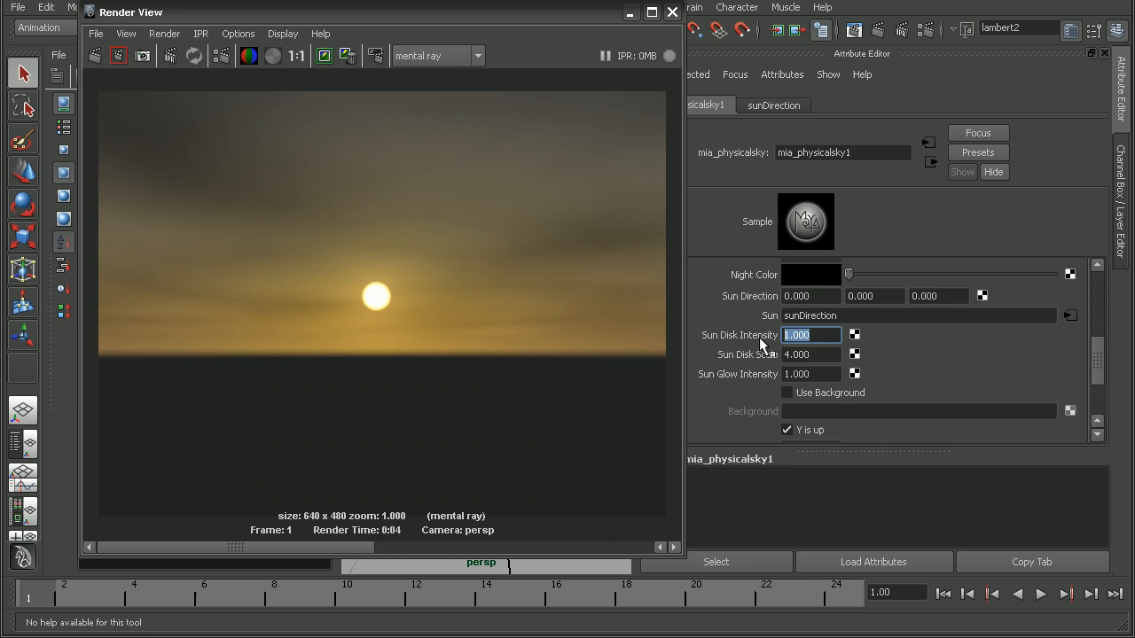
{"action": "type", "text": "0.500"}
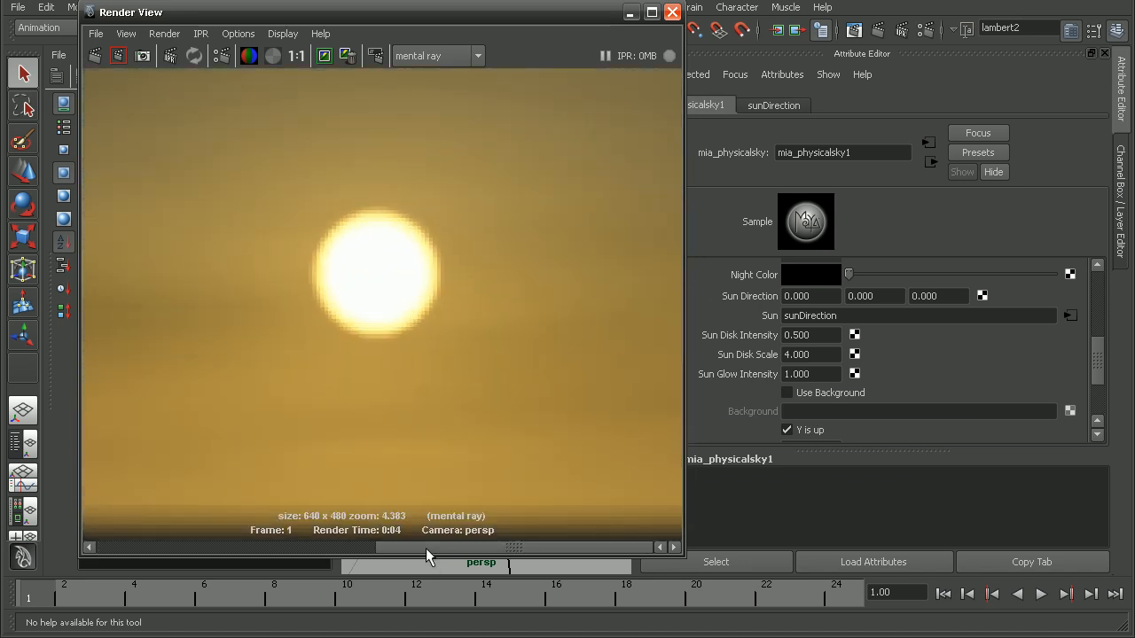
{"action": "left_click_drag", "start_coordinate": [429, 557], "coordinate": [270, 557]}
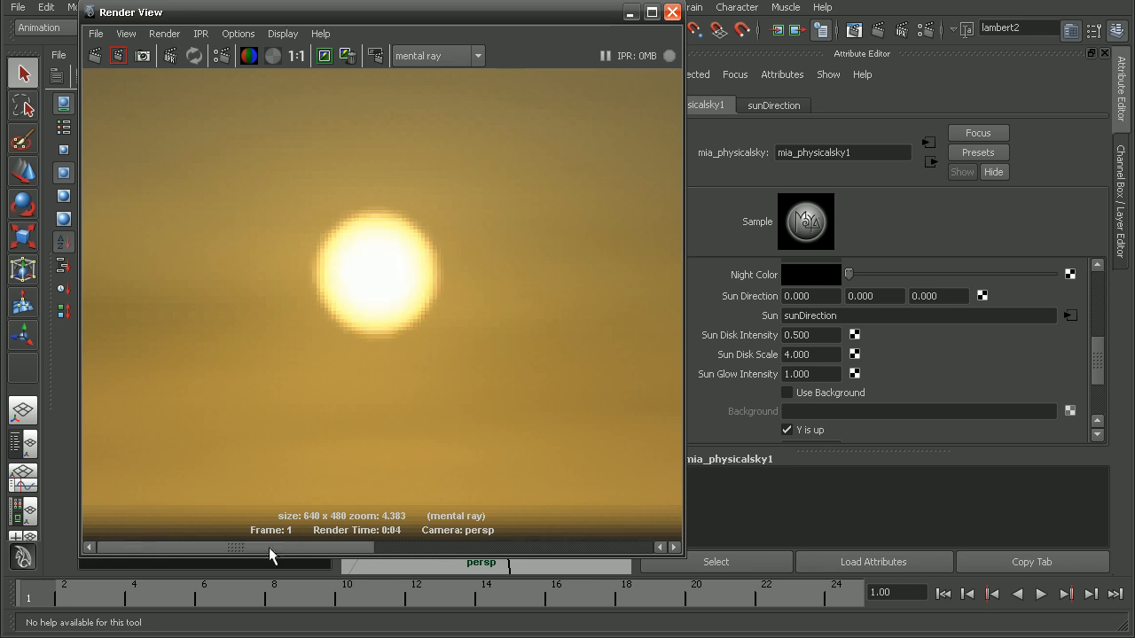
{"action": "mouse_move", "coordinate": [204, 533]}
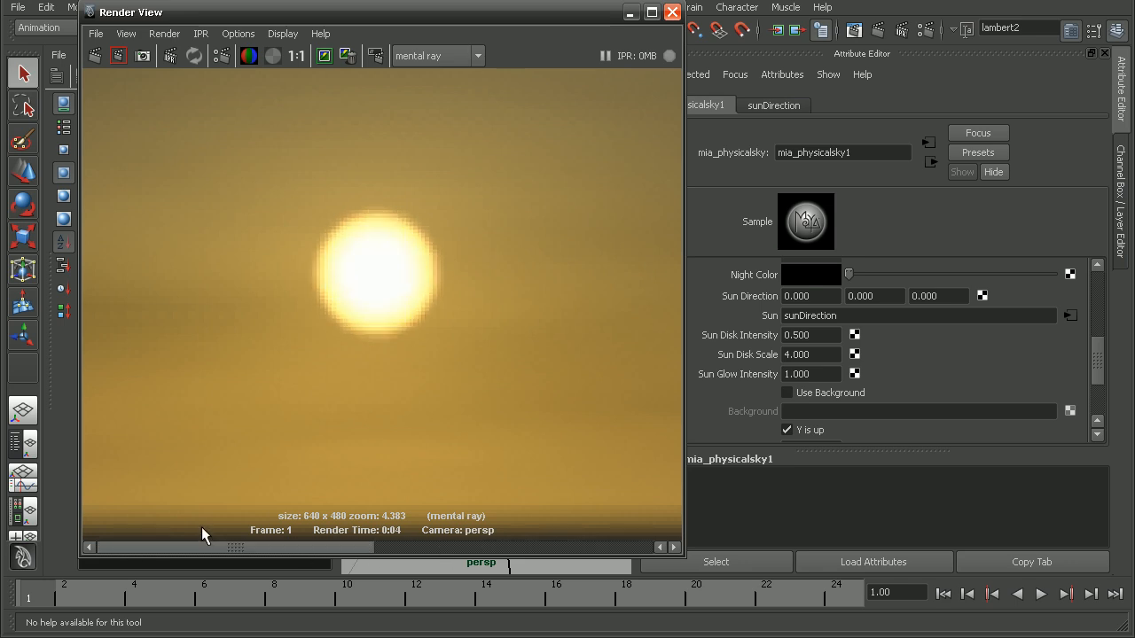
{"action": "left_click", "coordinate": [810, 335]}
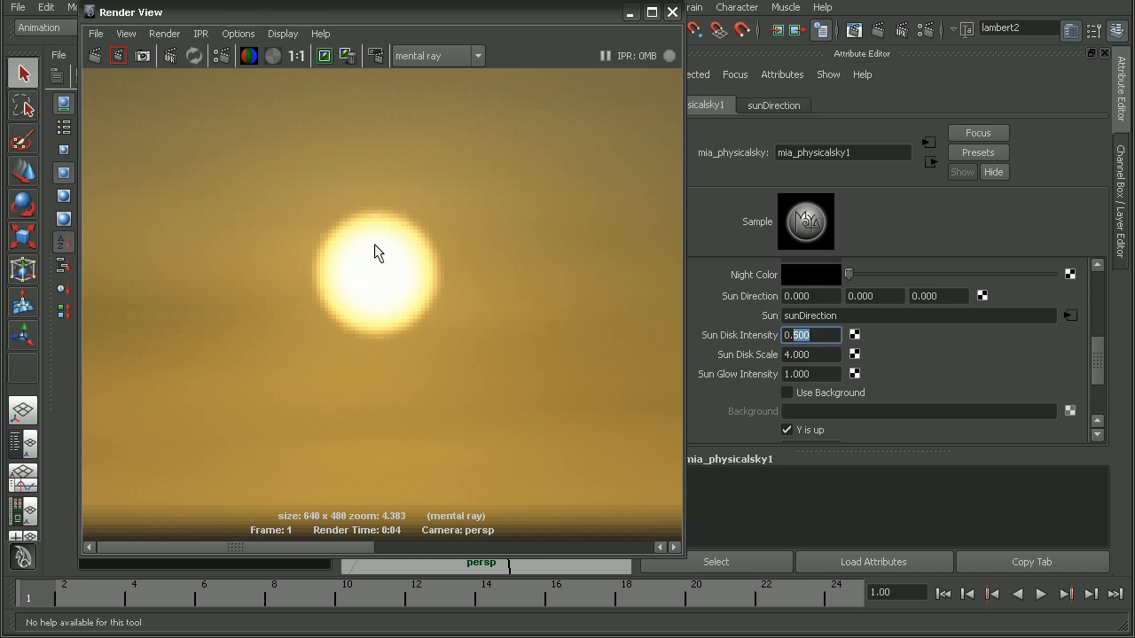
{"action": "type", "text": "0.150"}
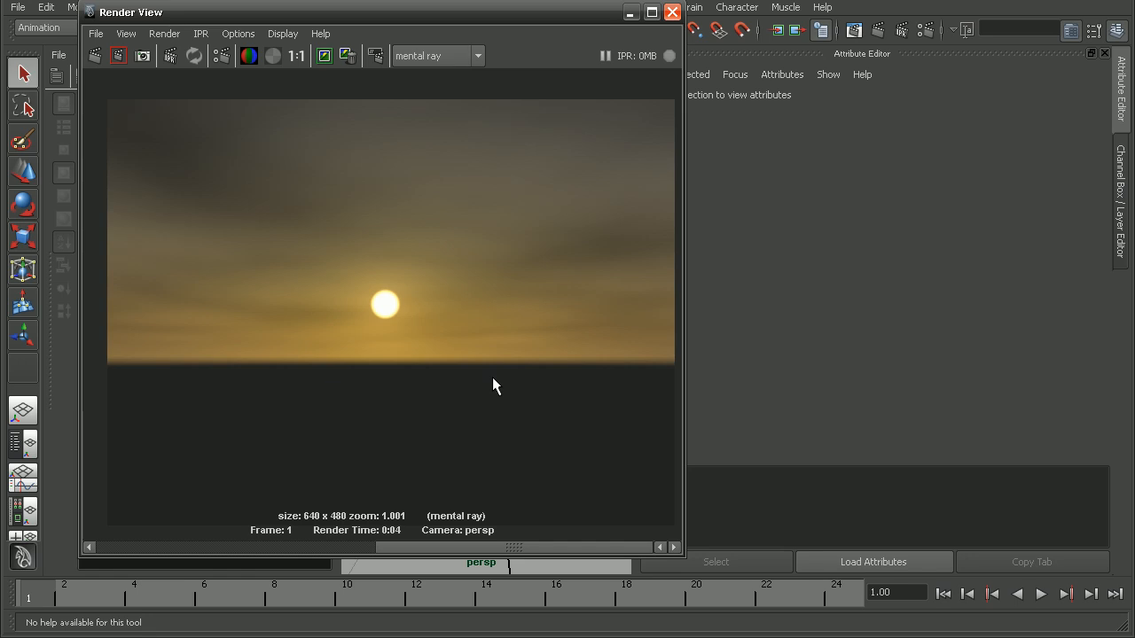
{"action": "mouse_move", "coordinate": [393, 518]}
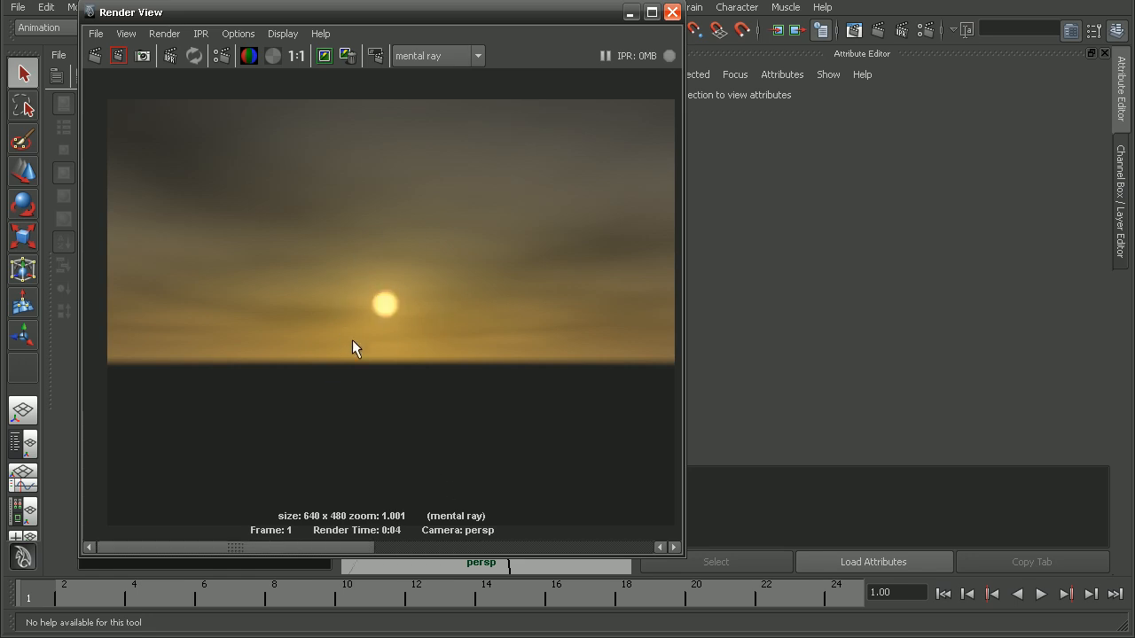
{"action": "mouse_move", "coordinate": [461, 290]}
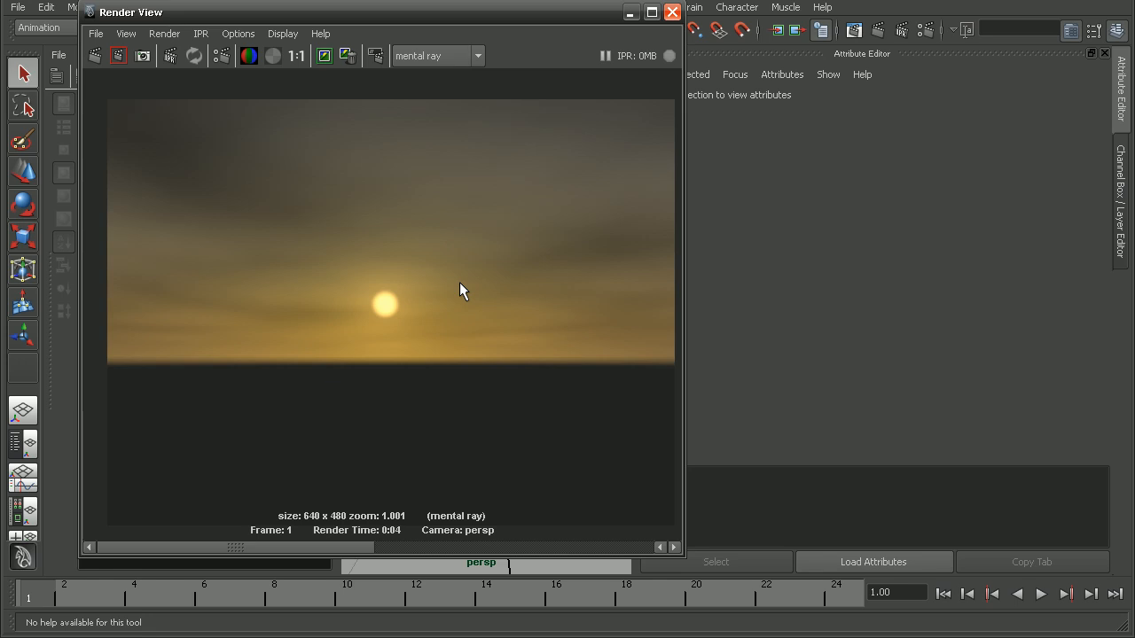
{"action": "mouse_move", "coordinate": [365, 556]}
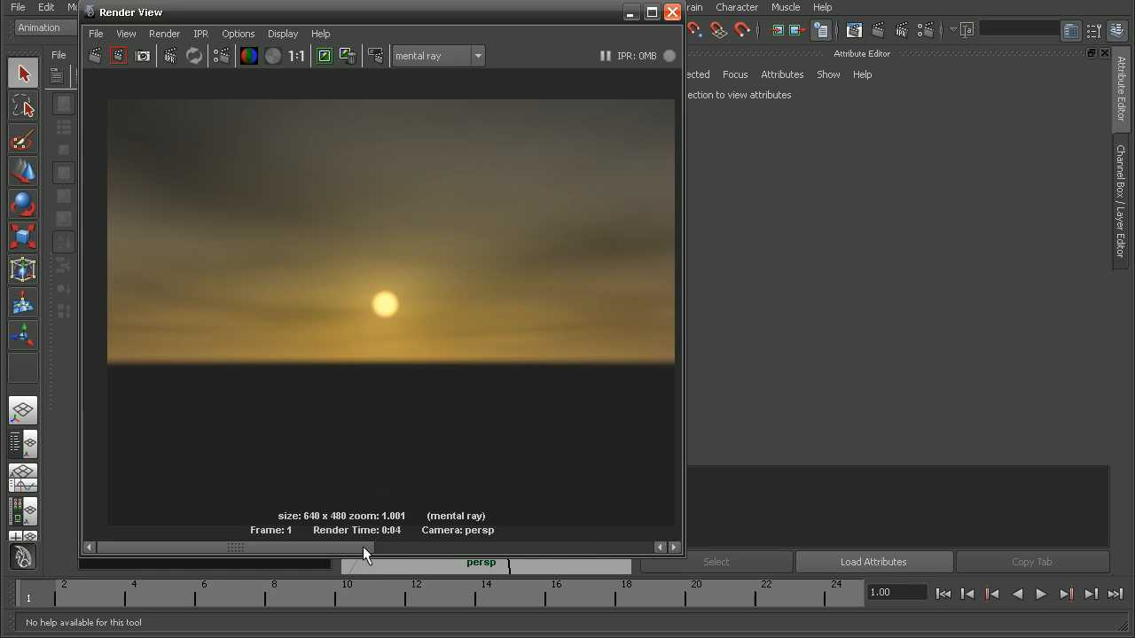
{"action": "mouse_move", "coordinate": [393, 348]}
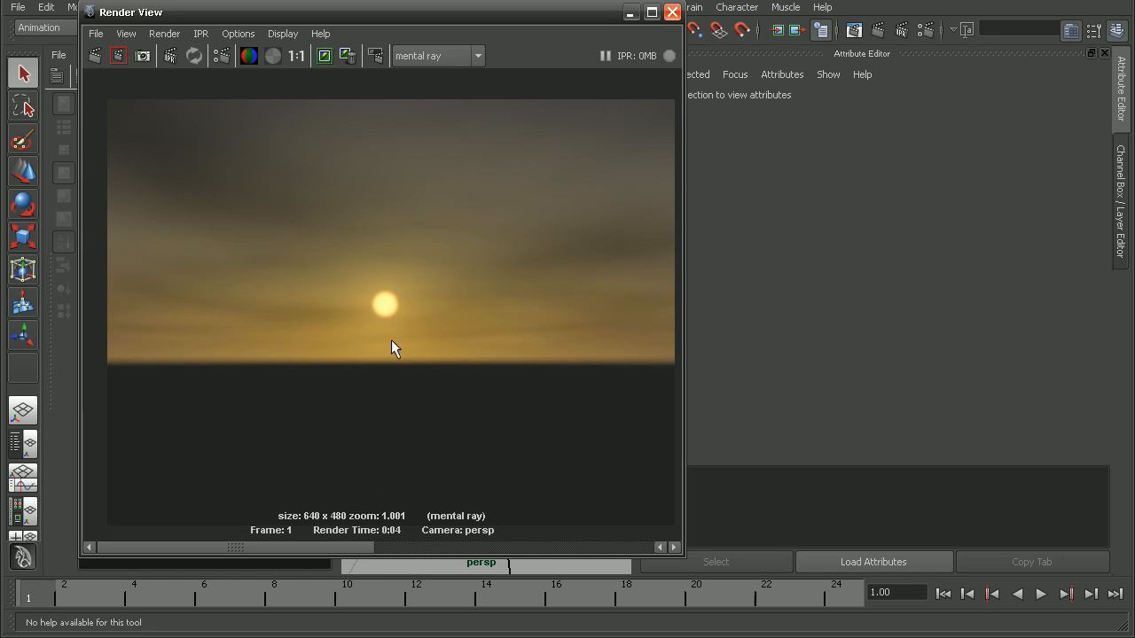
- Close Render View after reviewing the softer-sun render, returning to the scene
{"action": "left_click", "coordinate": [670, 10]}
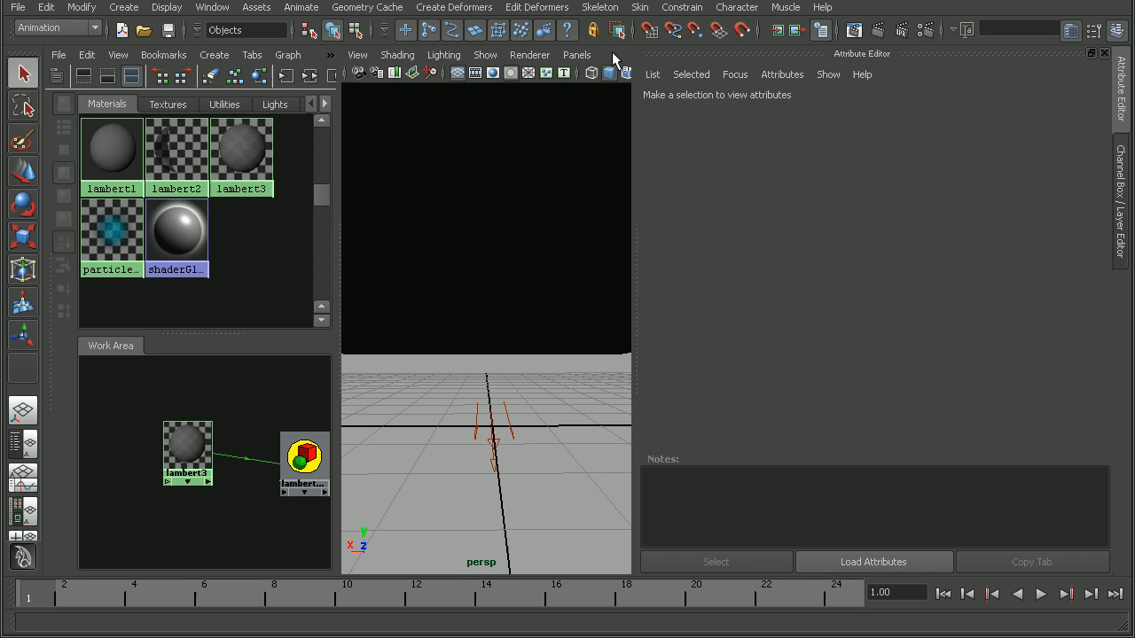
- Select the mia_physicalsky1 node from the Hypershade Utilities to list its channels
{"action": "left_click", "coordinate": [223, 102]}
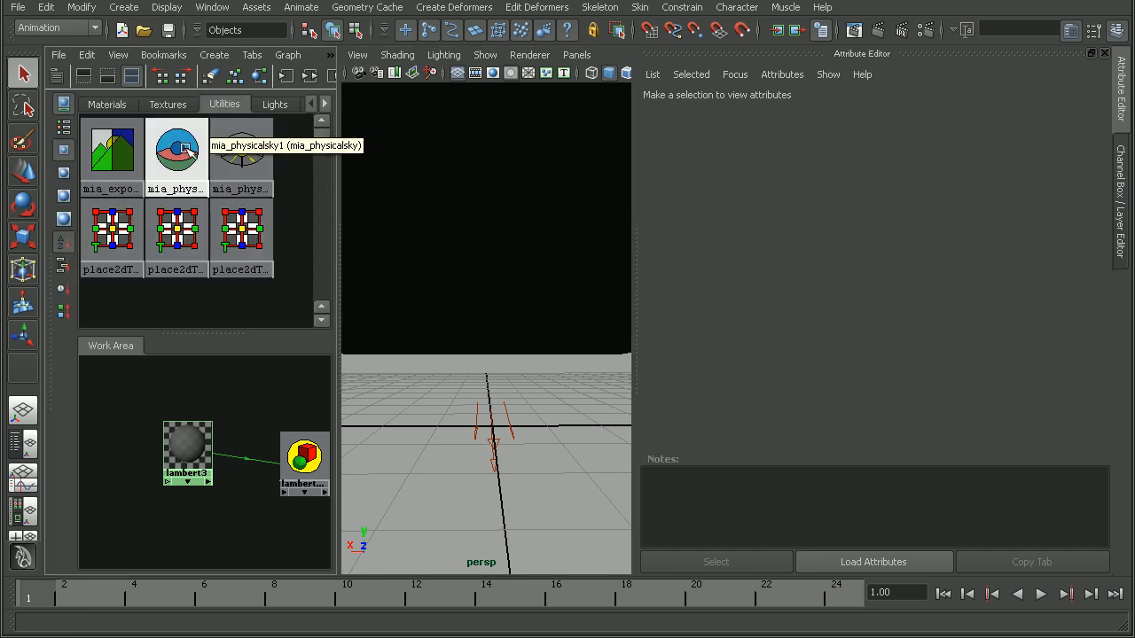
{"action": "left_click", "coordinate": [176, 149]}
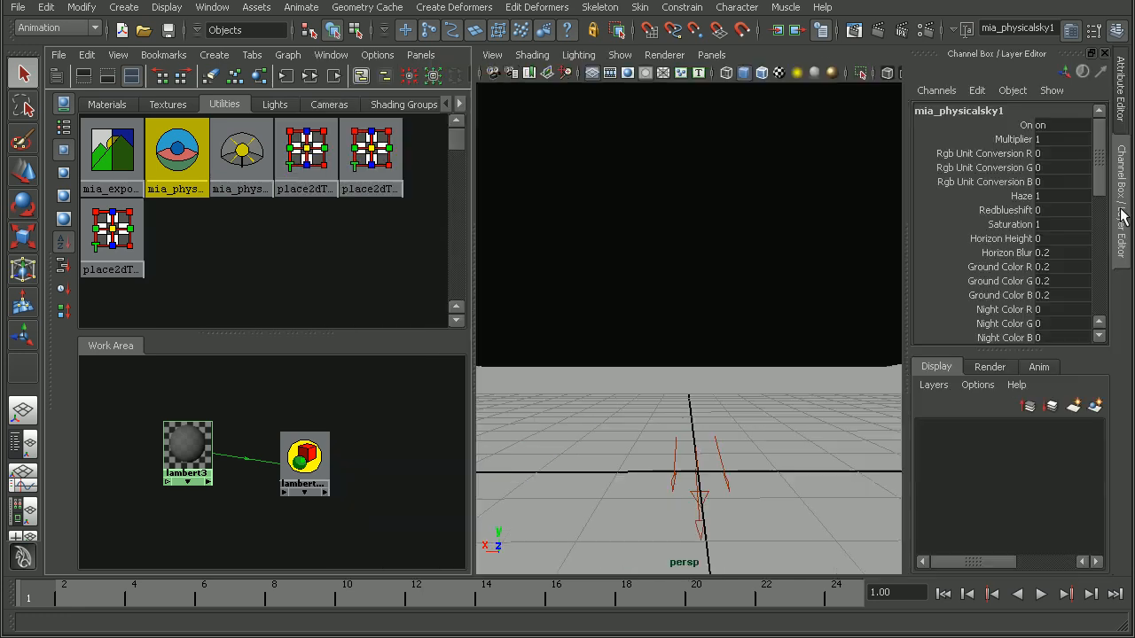
- Rename defaultRenderLayer1 to noSunDiskRenderLayer in the Render layer list
{"action": "left_click", "coordinate": [989, 365]}
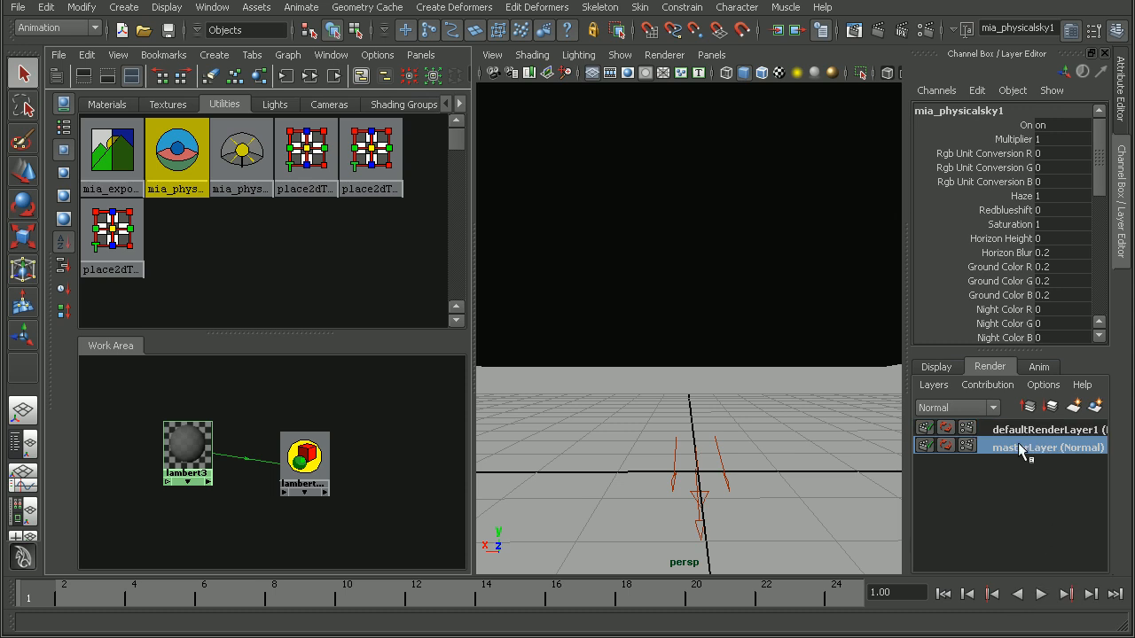
{"action": "left_click", "coordinate": [1046, 427]}
{"action": "type", "text": "noSem"}
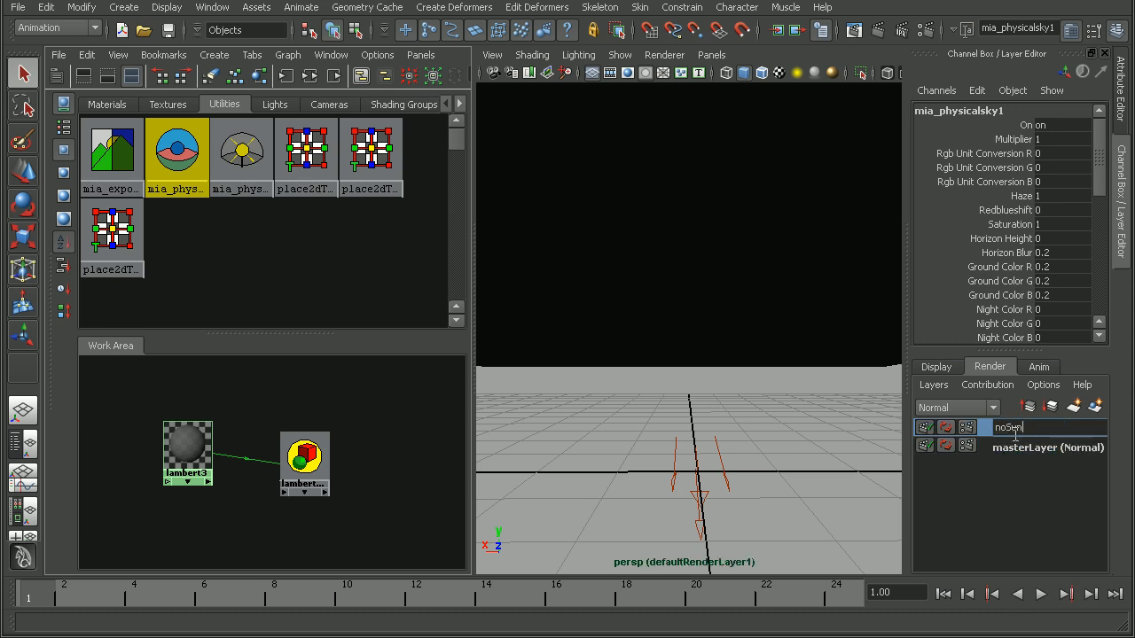
{"action": "type", "text": "DiskRenderLayer (Normal"}
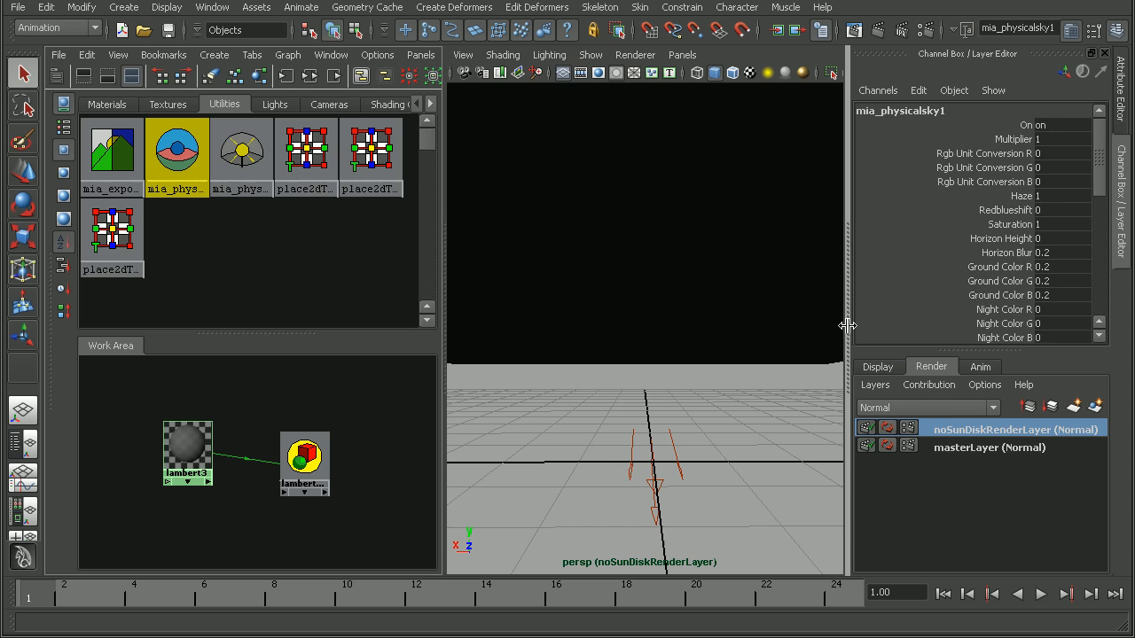
- Override Sun Disk Intensity to 0.000 on noSunDiskRenderLayer only
{"action": "scroll", "scroll_direction": "down", "scroll_amount": 3}
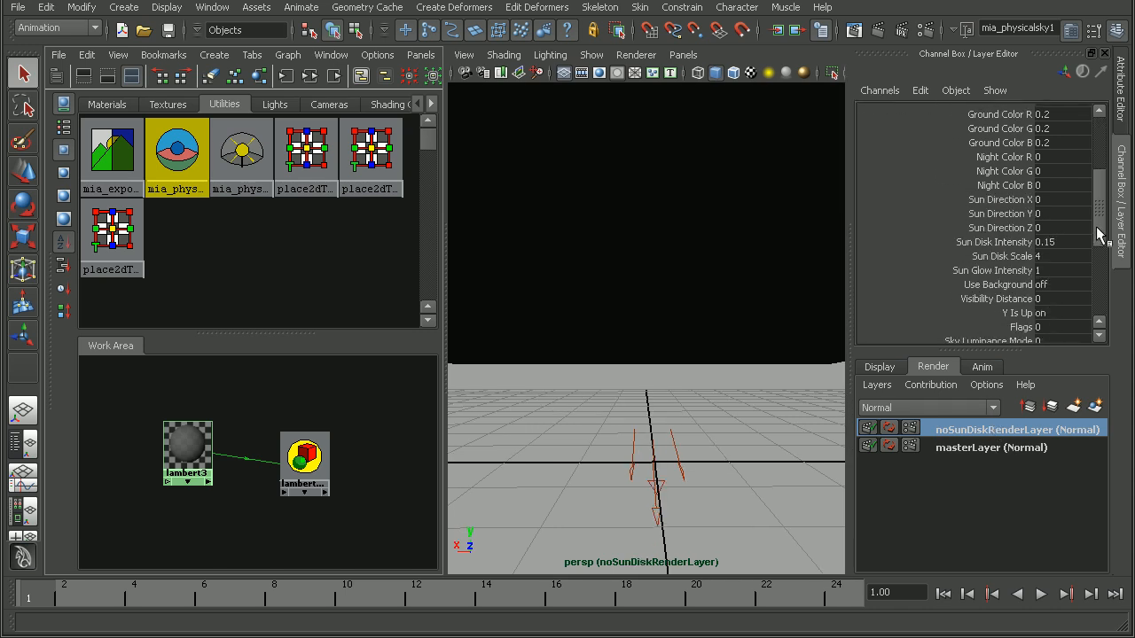
{"action": "scroll", "scroll_direction": "down", "scroll_amount": 3}
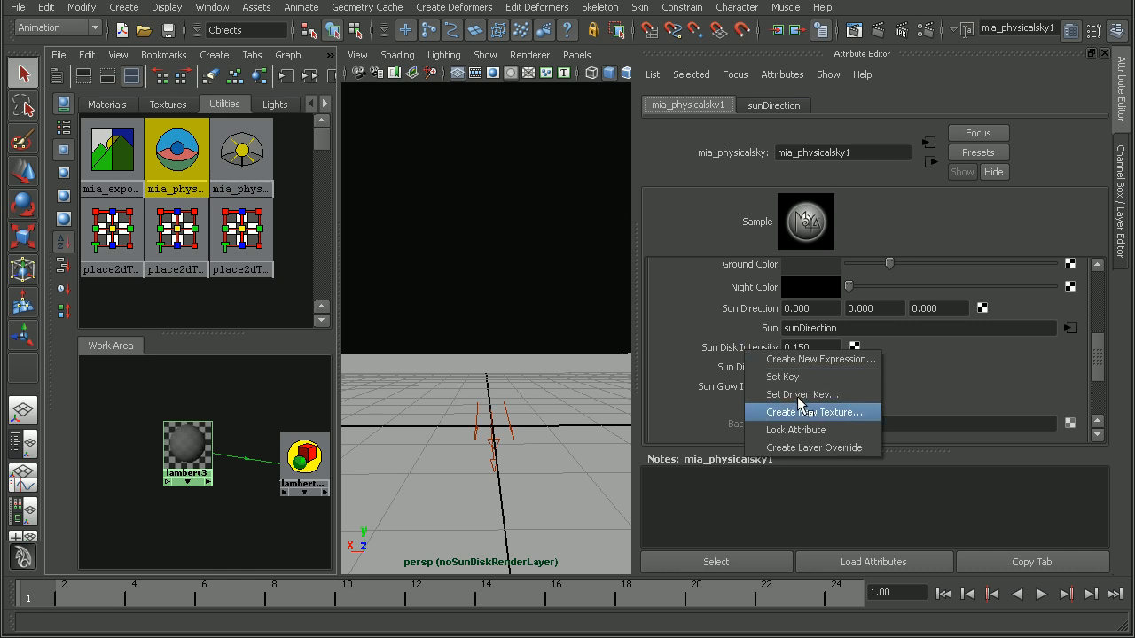
{"action": "mouse_move", "coordinate": [813, 447]}
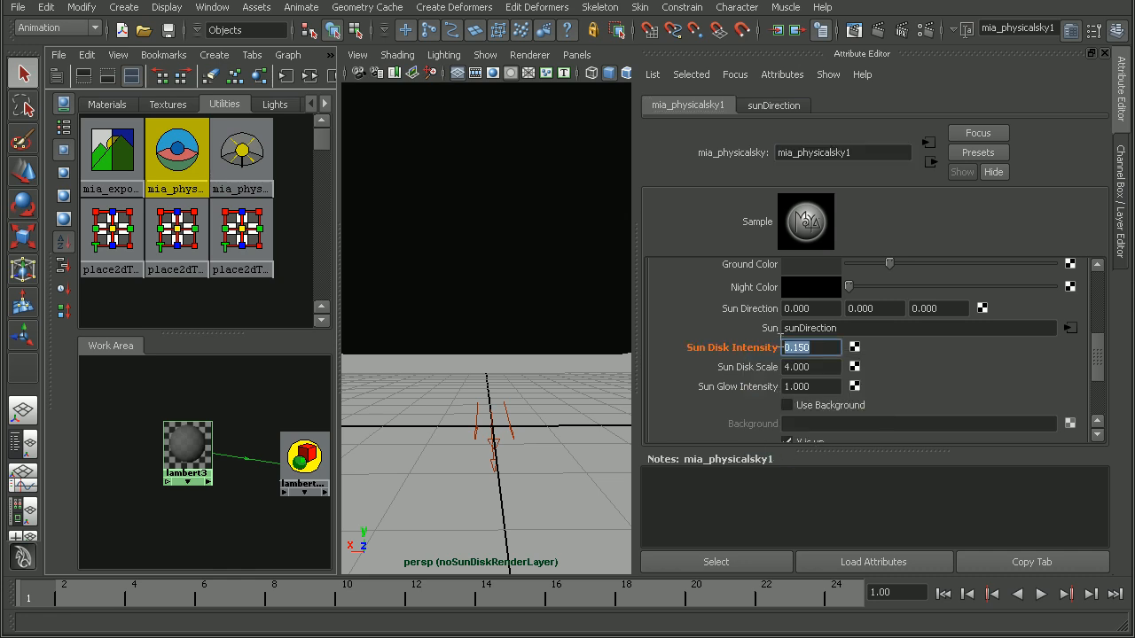
{"action": "type", "text": "0.000"}
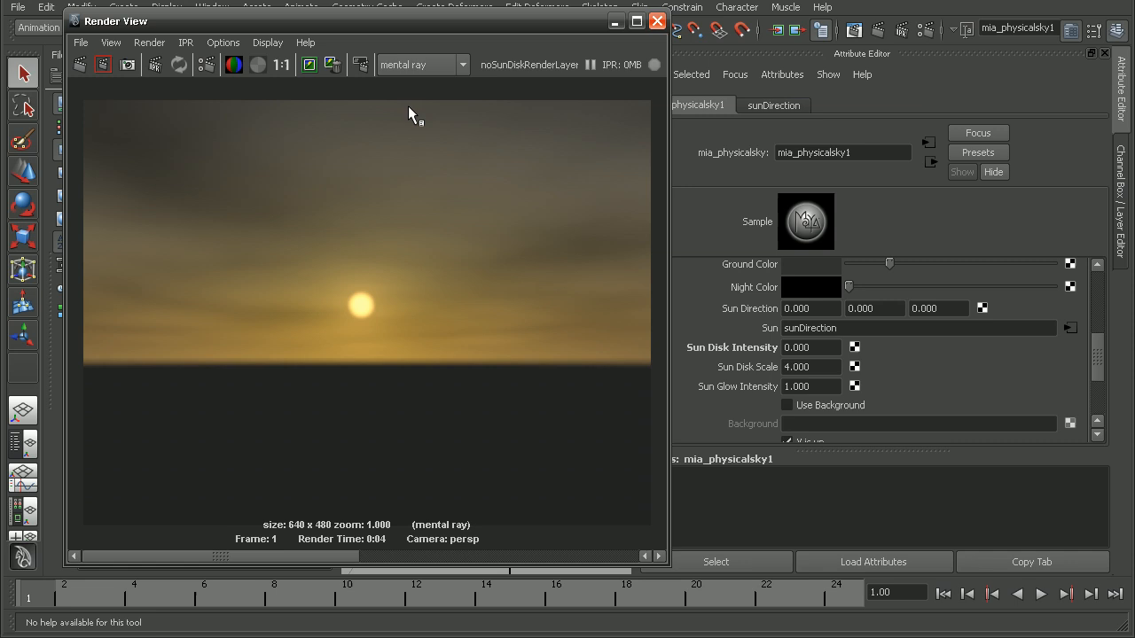
{"action": "mouse_move", "coordinate": [418, 241]}
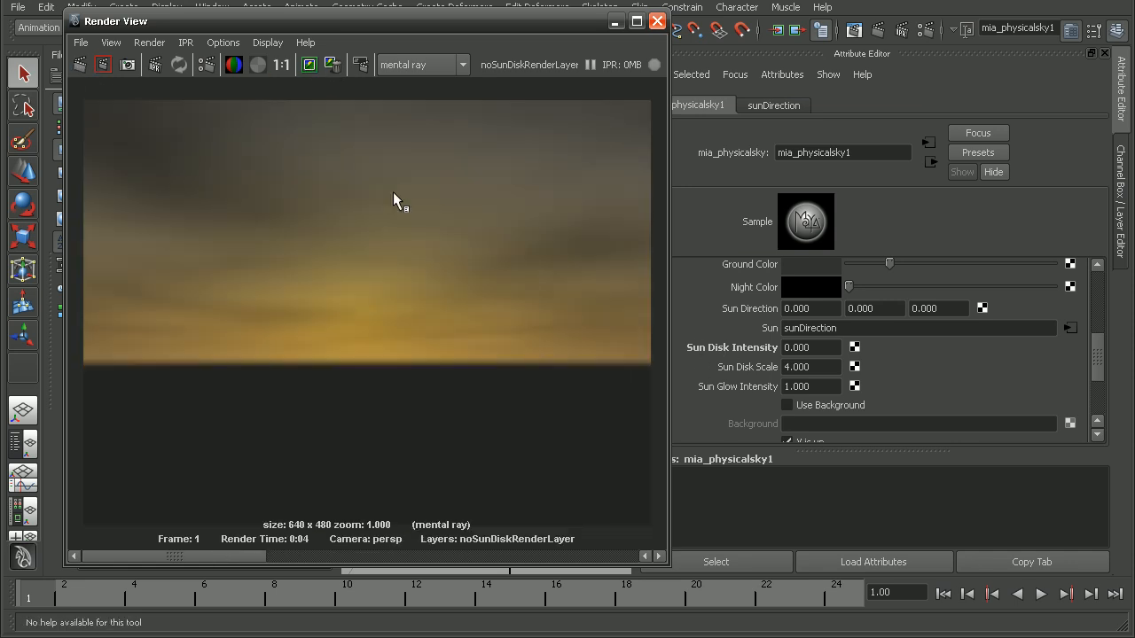
{"action": "mouse_move", "coordinate": [346, 323]}
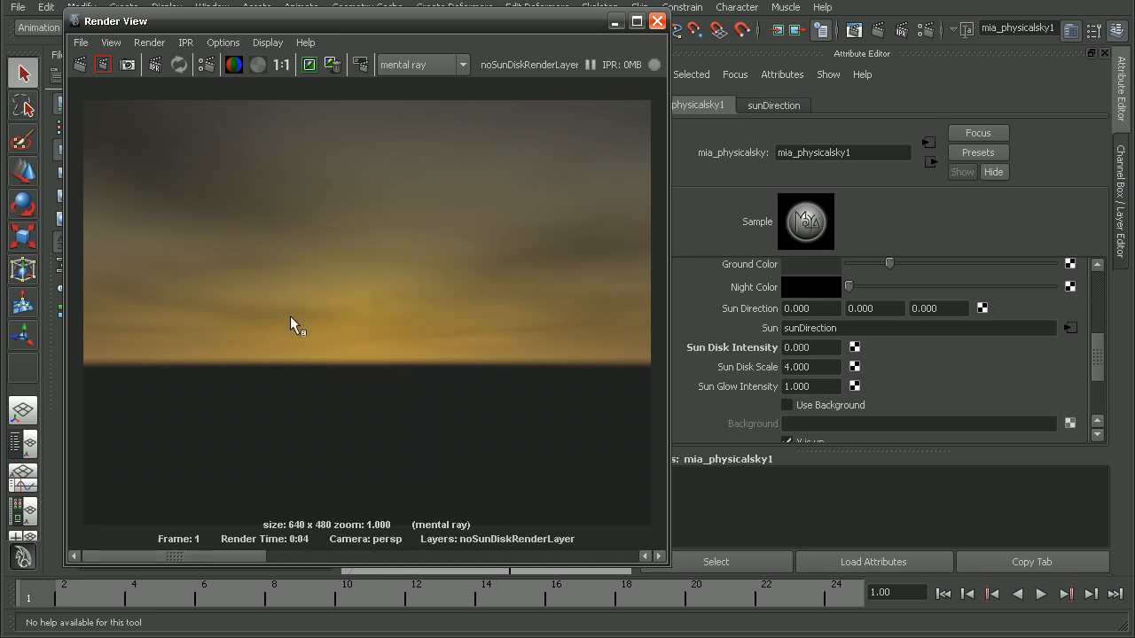
{"action": "mouse_move", "coordinate": [399, 371]}
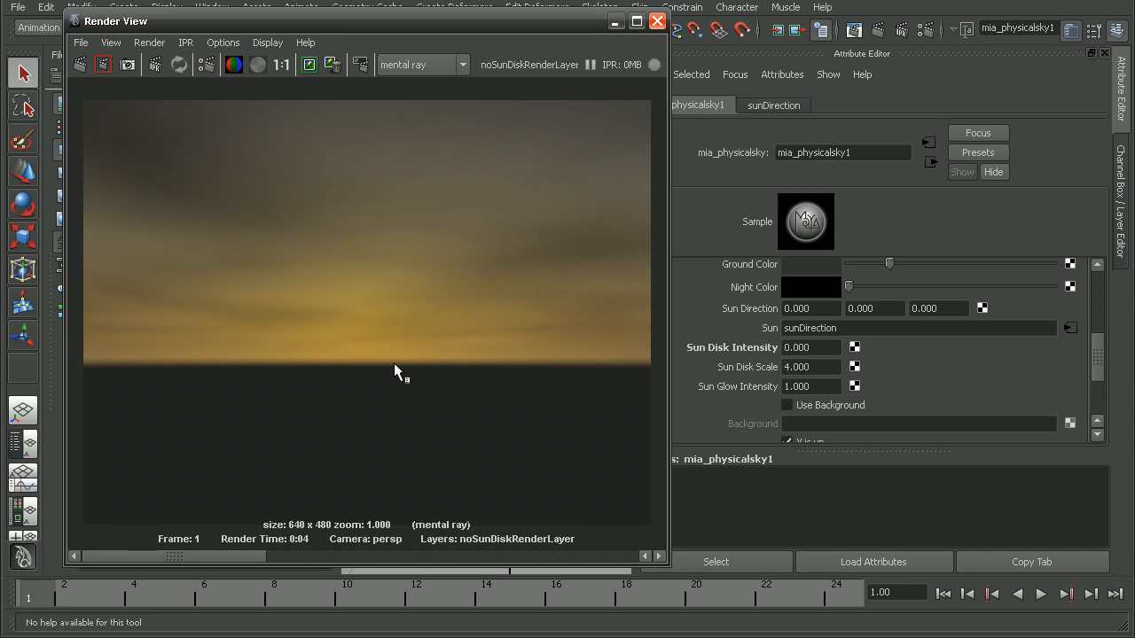
{"action": "mouse_move", "coordinate": [409, 343]}
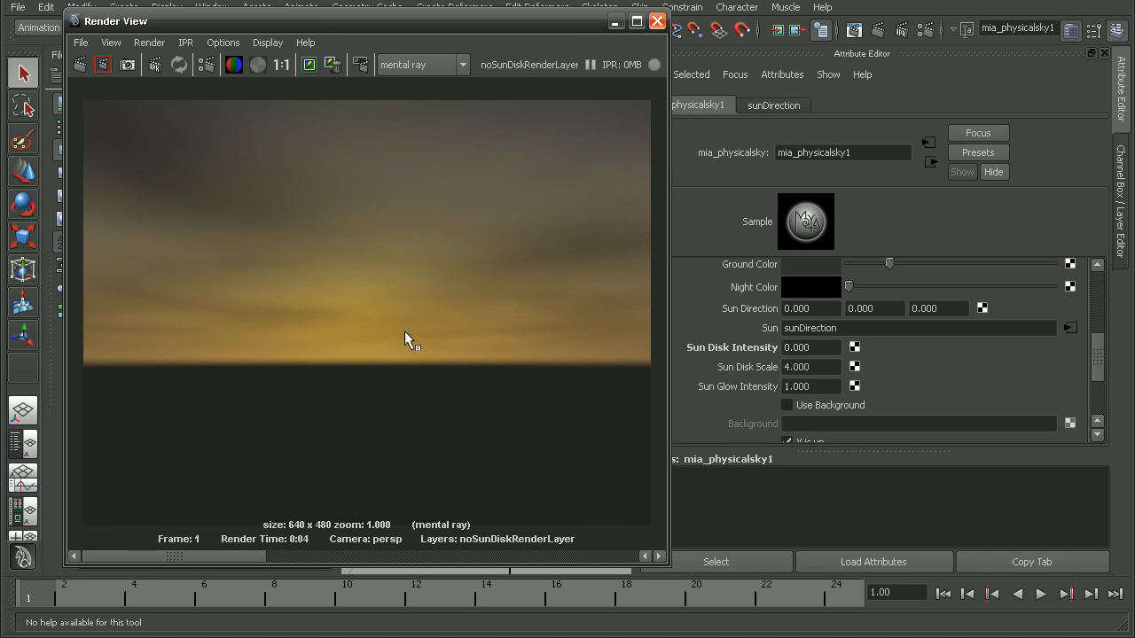
- Close the Render View after checking the sky renders without a sun disk
{"action": "left_click", "coordinate": [656, 21]}
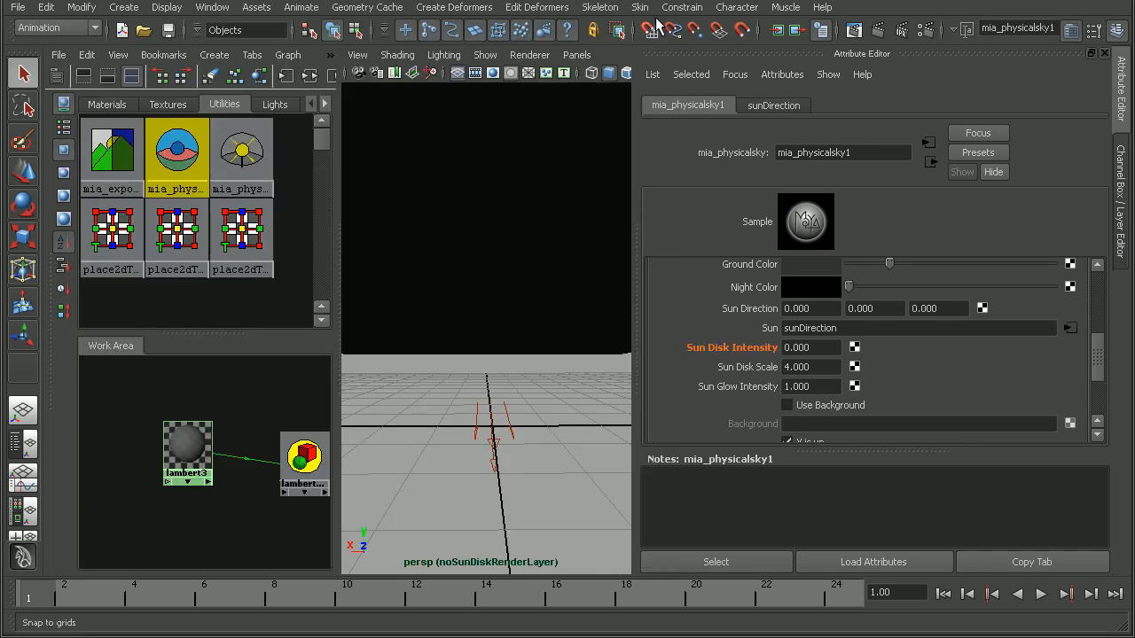
{"action": "mouse_move", "coordinate": [624, 435]}
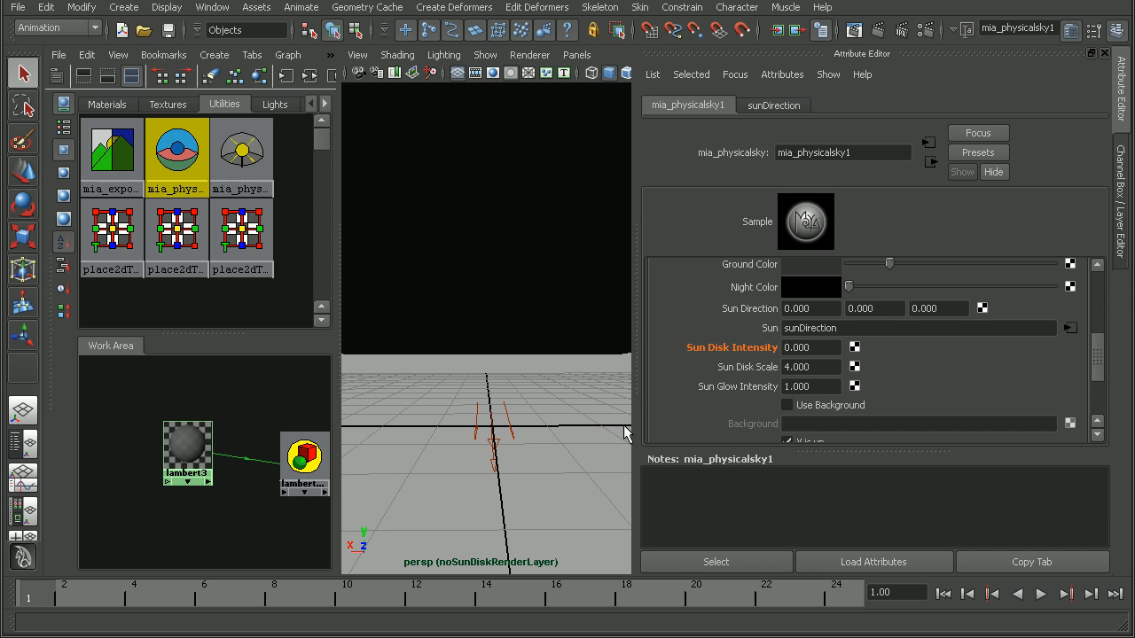
{"action": "mouse_move", "coordinate": [545, 344]}
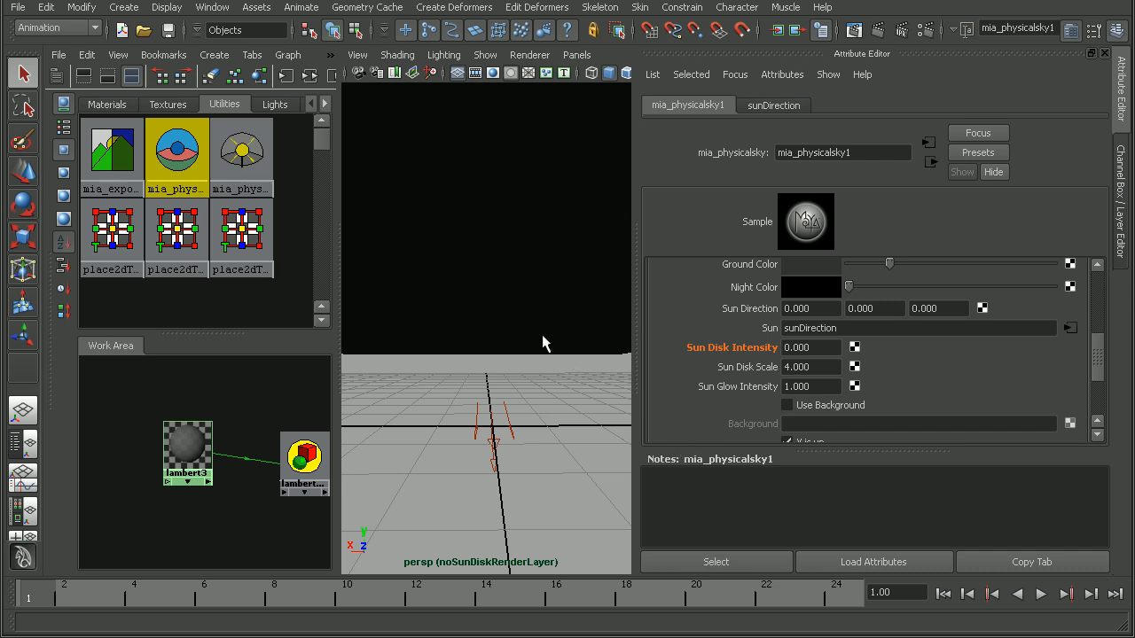
- Switch to the Rendering menu set and start a Batch Render of the scene
{"action": "left_click", "coordinate": [56, 28]}
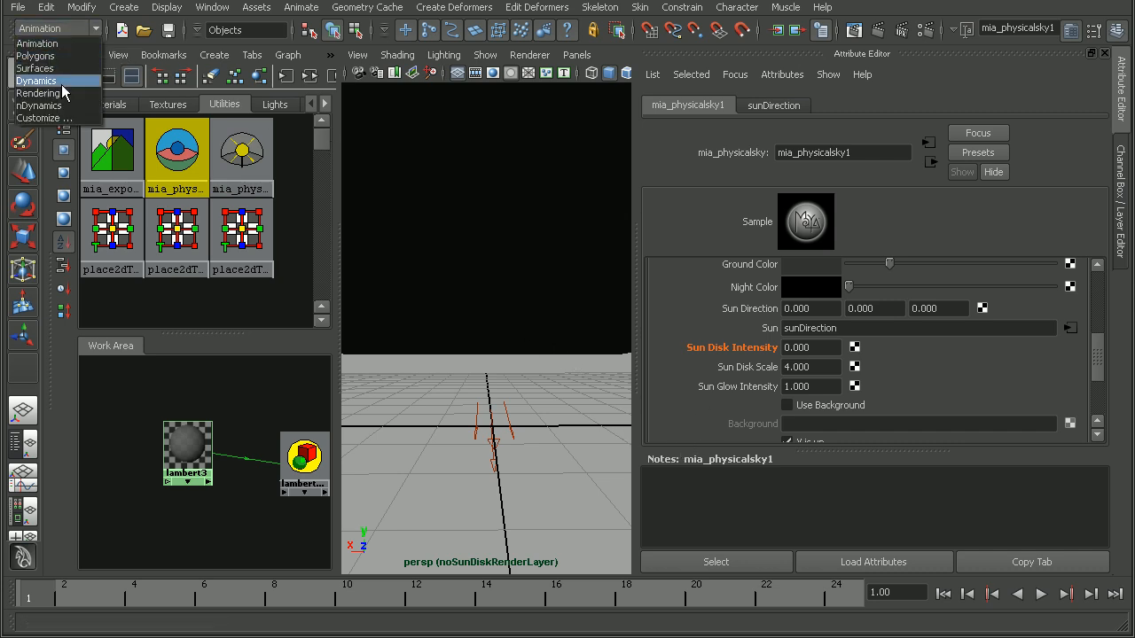
{"action": "left_click", "coordinate": [37, 92]}
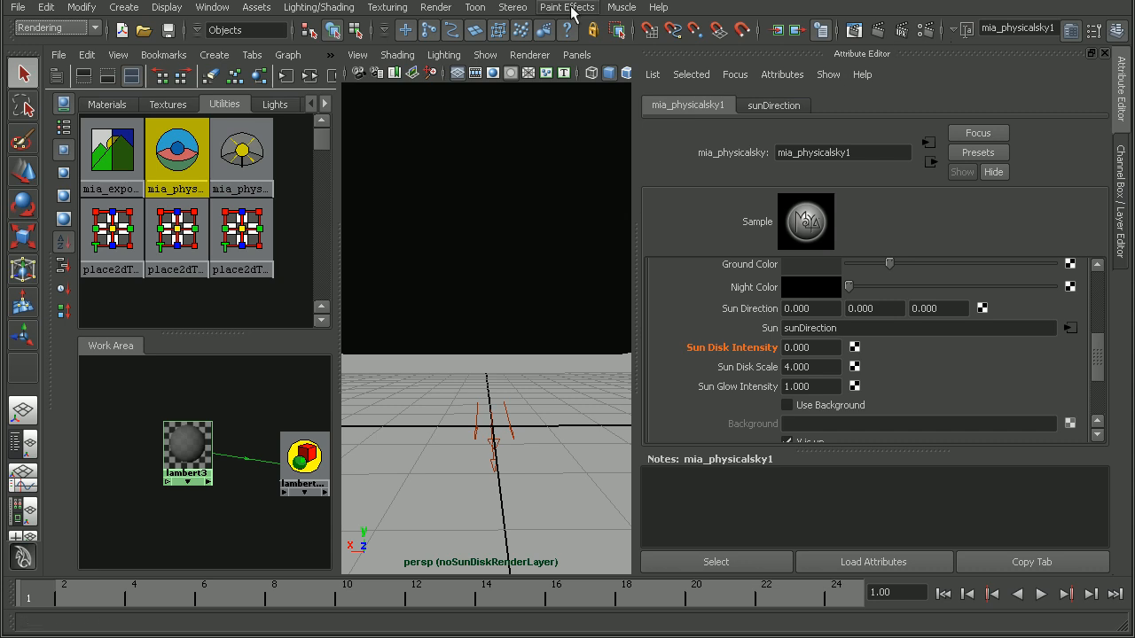
{"action": "left_click", "coordinate": [436, 8]}
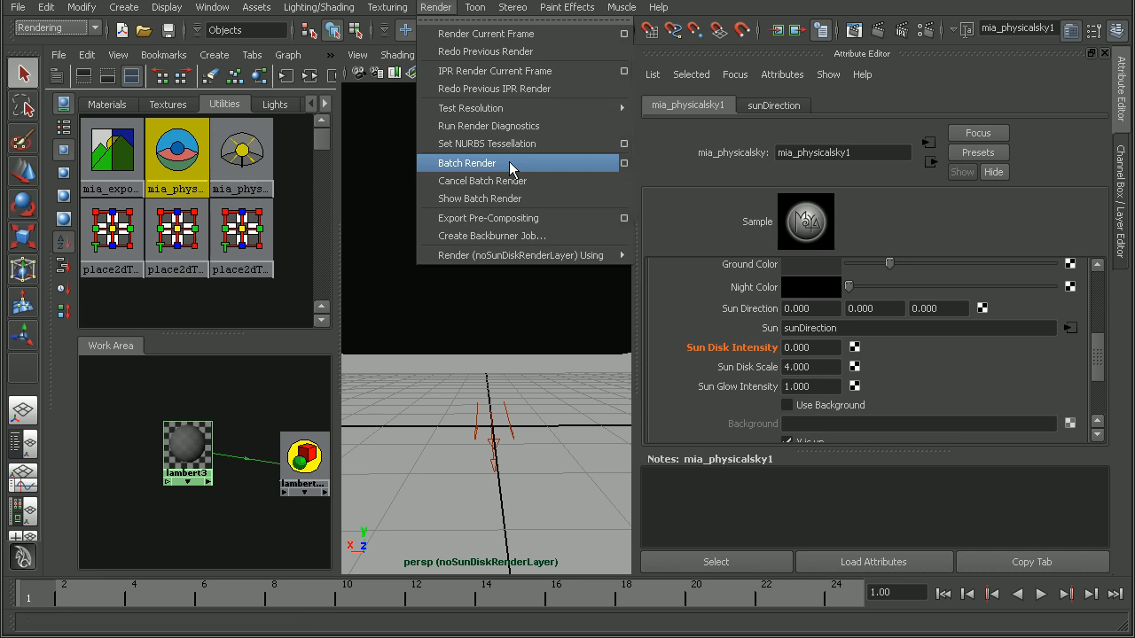
{"action": "left_click", "coordinate": [468, 163]}
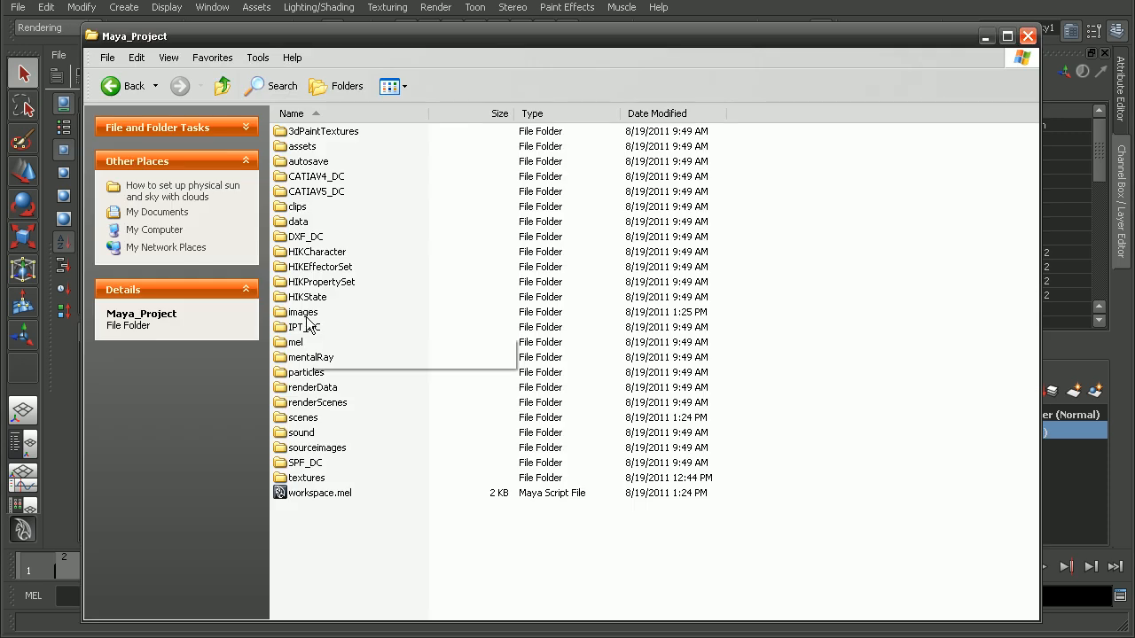
- Open physicalSunSky_Start.tga from the project's images/masterLayer folder in Photoshop
{"action": "double_click", "coordinate": [301, 312]}
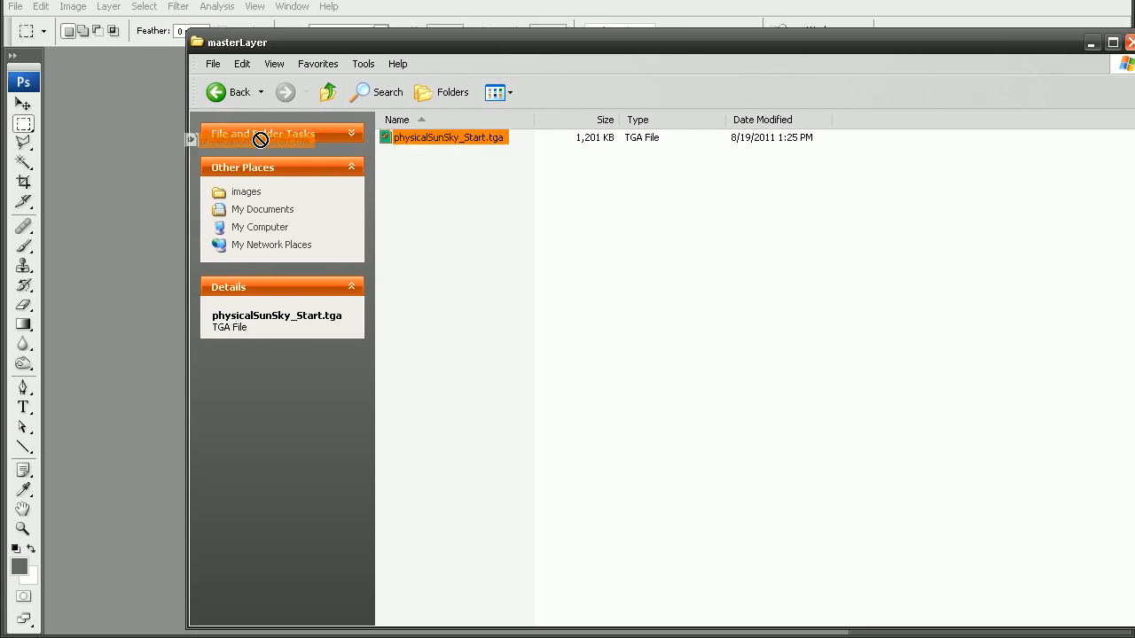
{"action": "double_click", "coordinate": [447, 138]}
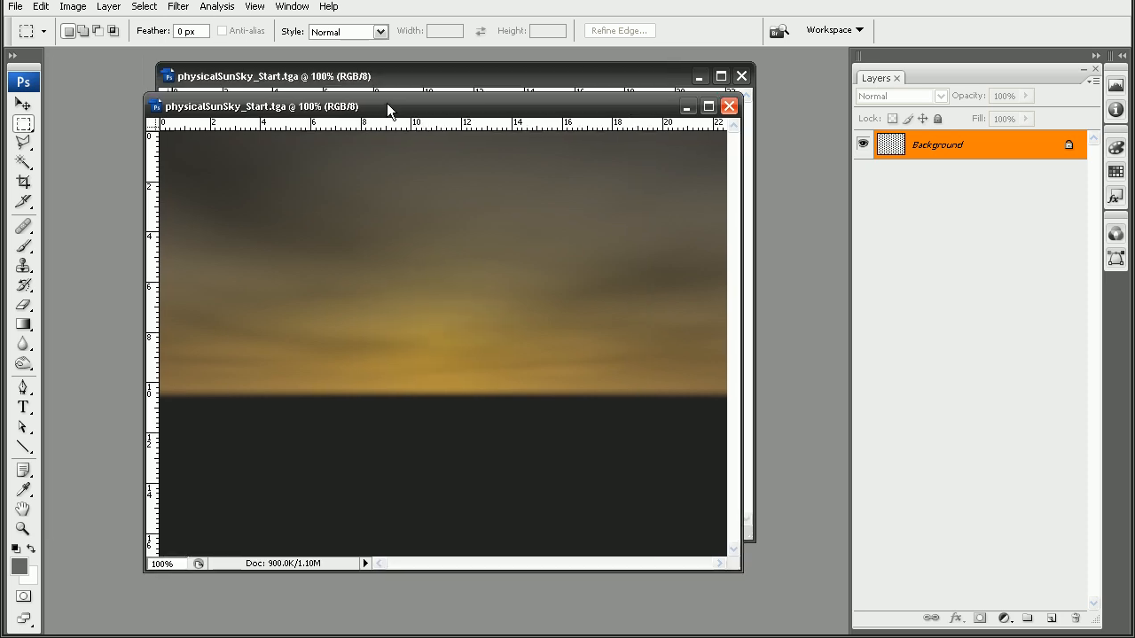
- Load both open sky renders into one stacked-layer document via Load Files into Stack
{"action": "left_click_drag", "start_coordinate": [386, 107], "coordinate": [132, 139]}
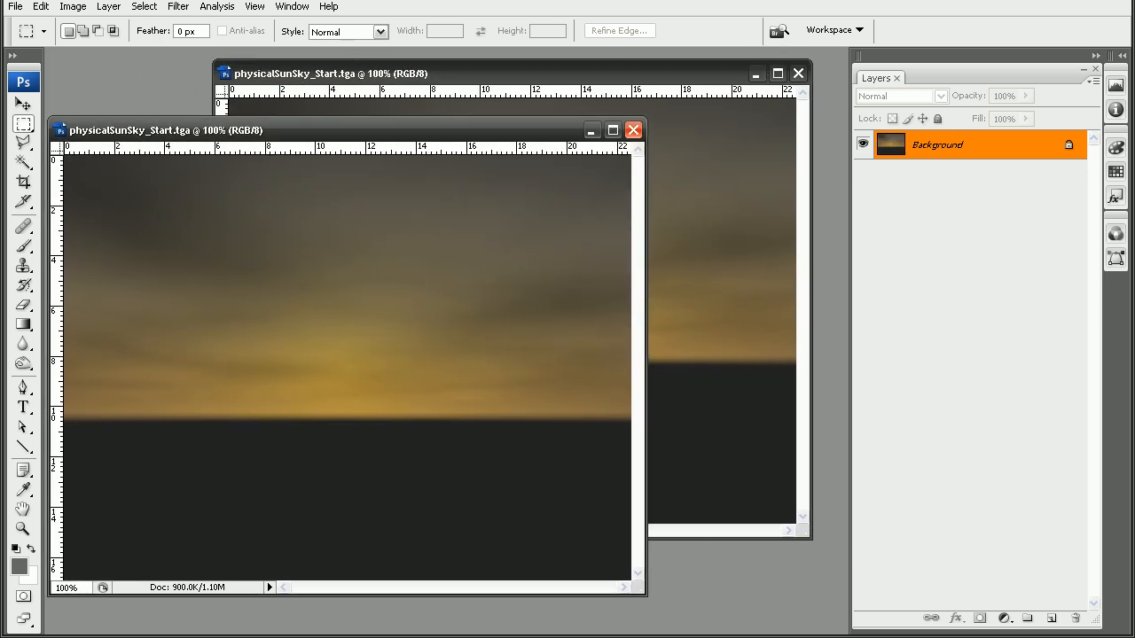
{"action": "left_click", "coordinate": [14, 7]}
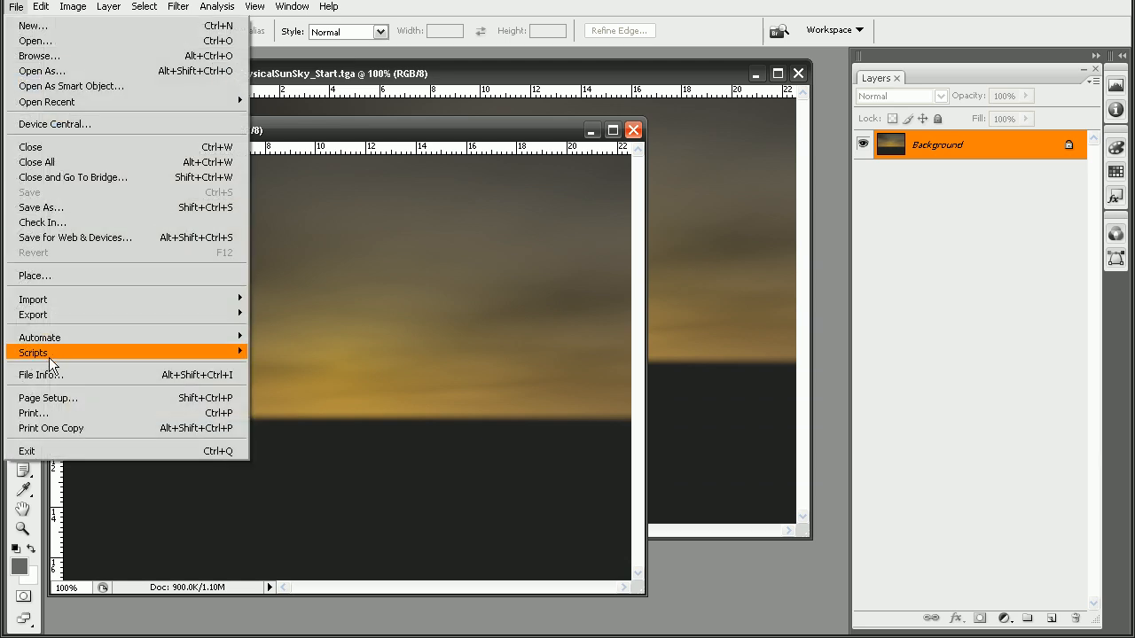
{"action": "mouse_move", "coordinate": [32, 351]}
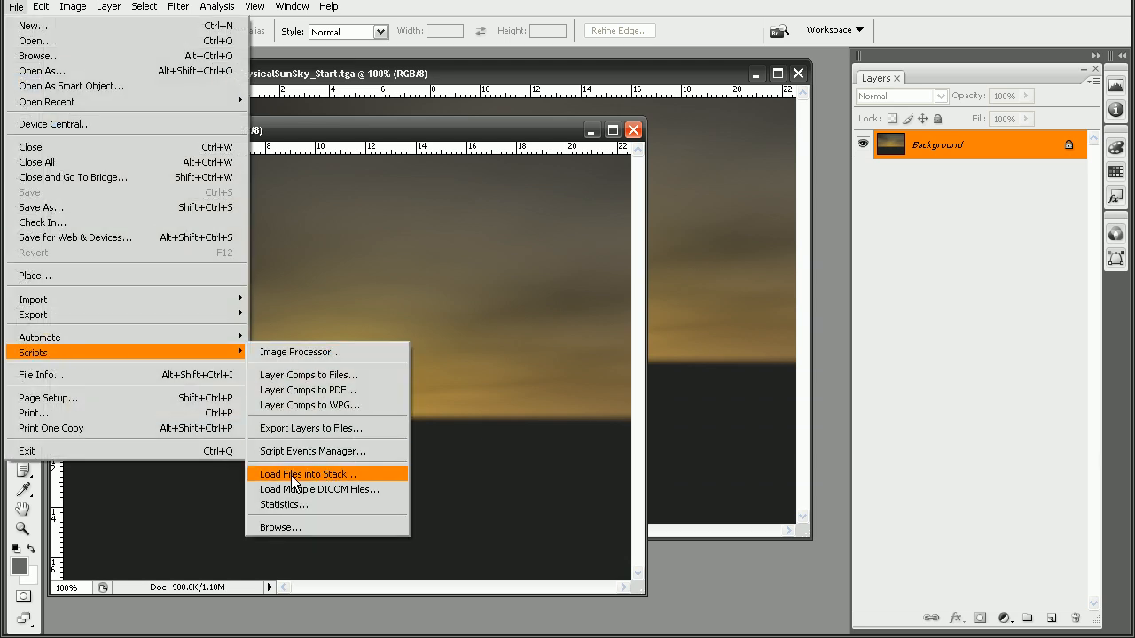
{"action": "left_click", "coordinate": [305, 473]}
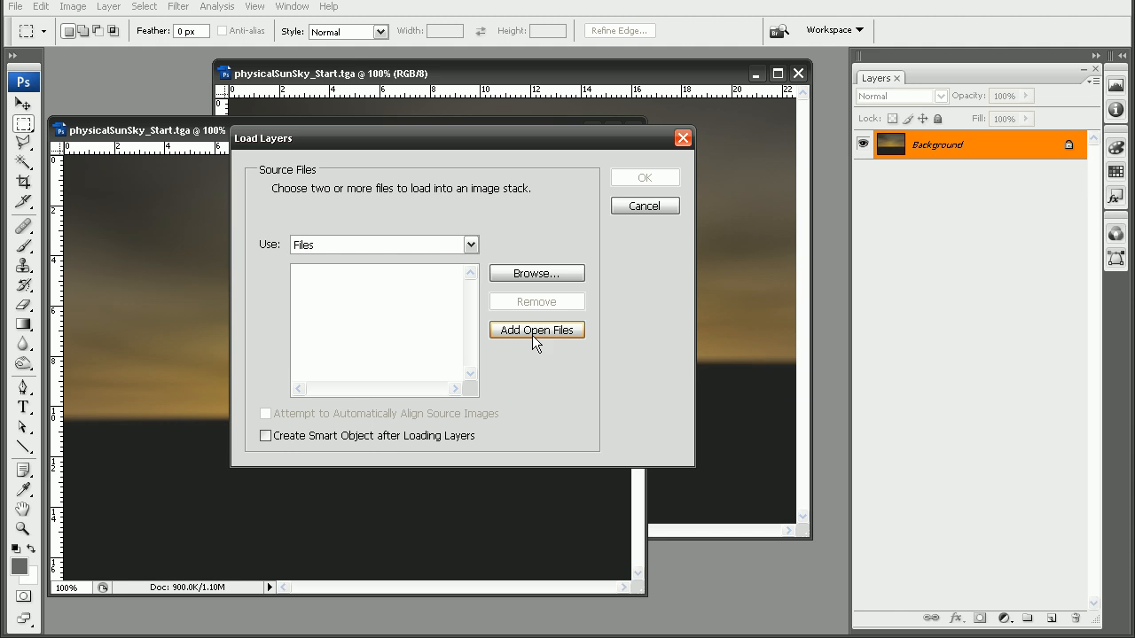
{"action": "left_click", "coordinate": [535, 329]}
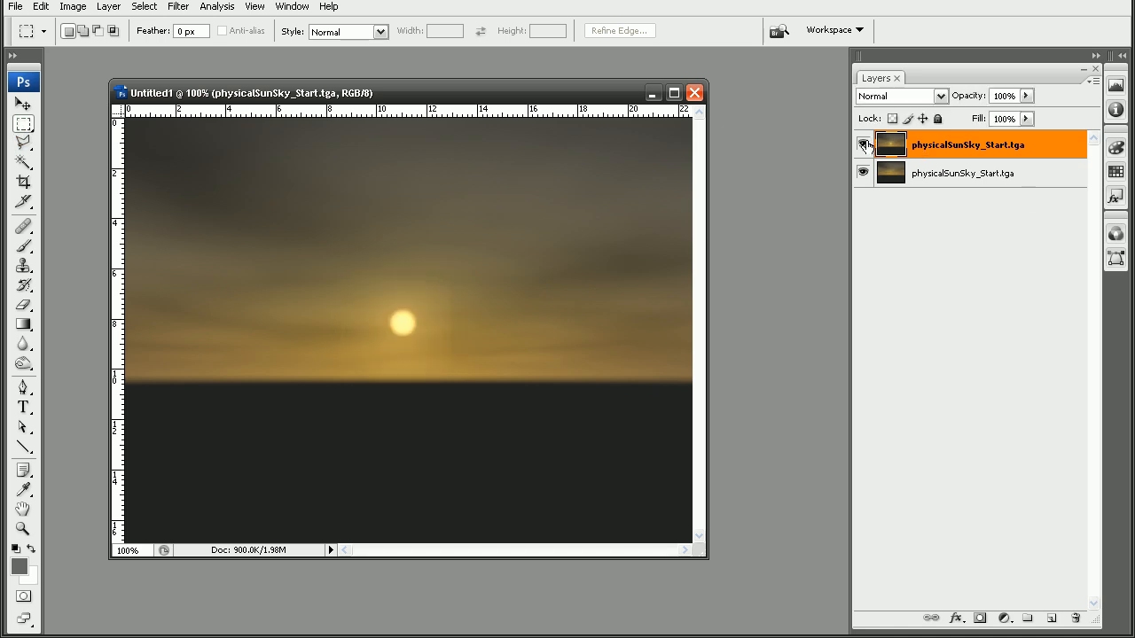
- Compare the two layers, then draw an elliptical selection around the sun disk for the mask
{"action": "left_click", "coordinate": [862, 143]}
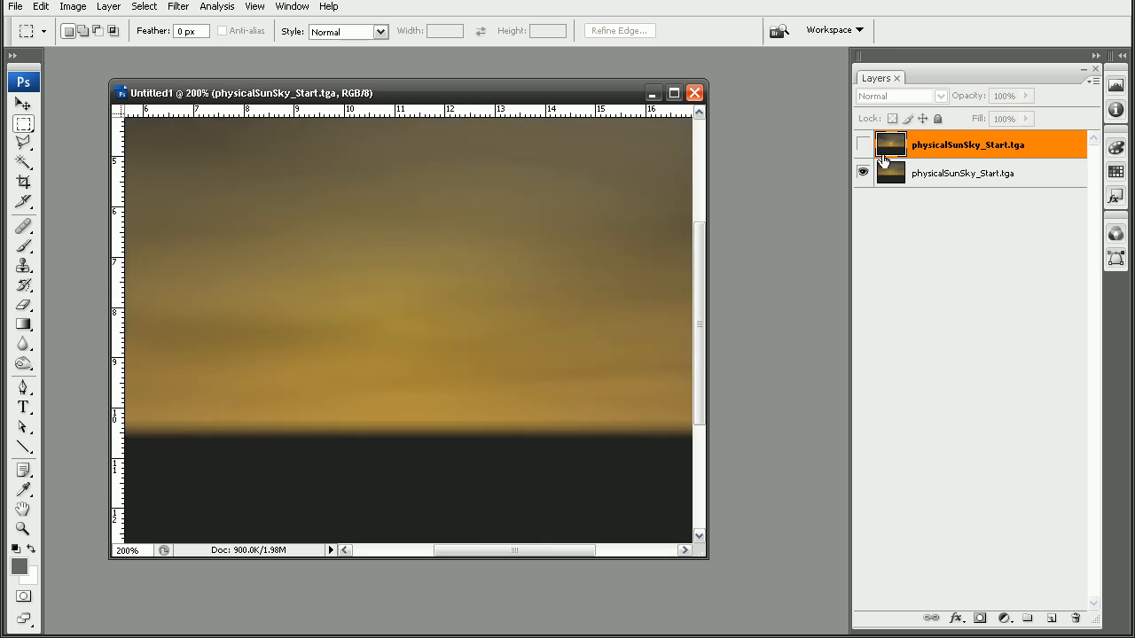
{"action": "left_click", "coordinate": [861, 146]}
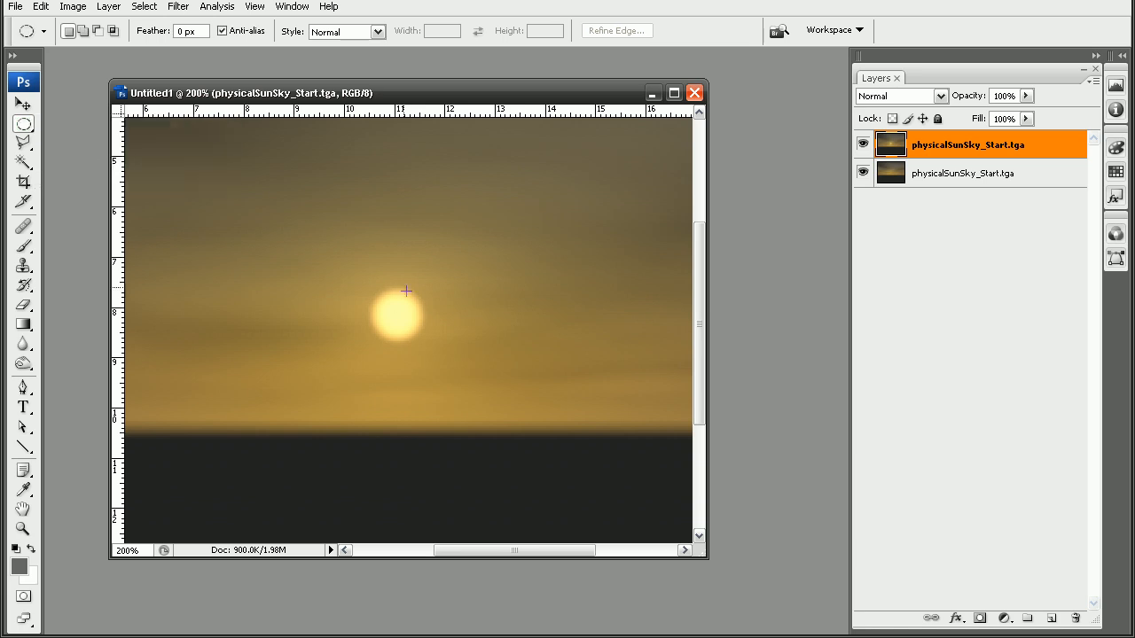
{"action": "left_click_drag", "start_coordinate": [406, 291], "coordinate": [461, 354]}
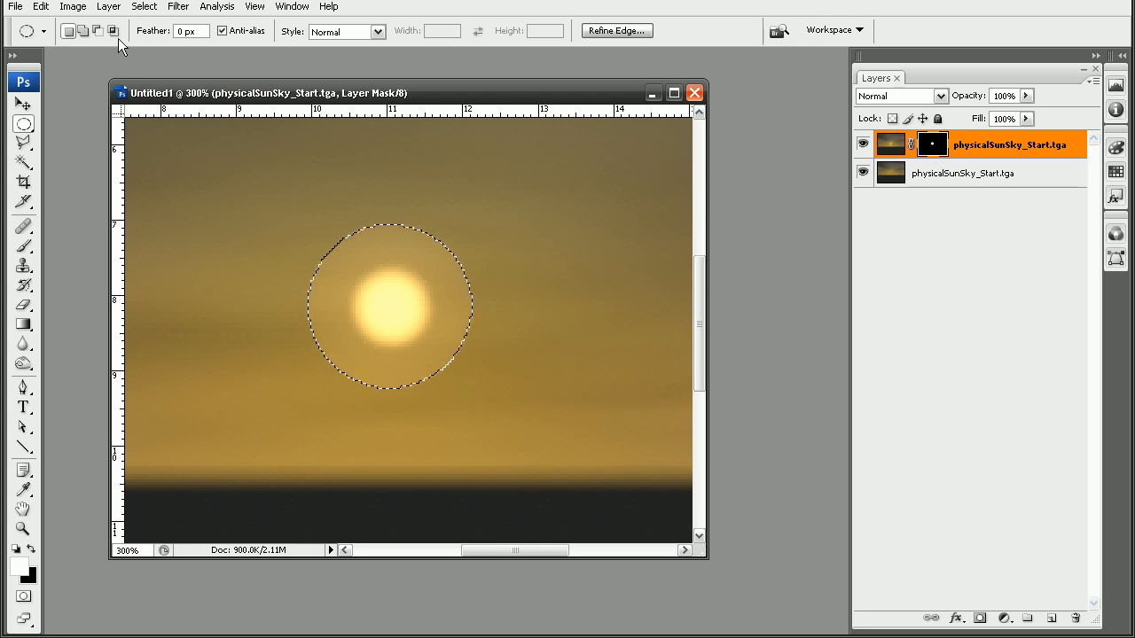
- Feather the sun-disk selection by 15 pixels so the mask edge is soft
{"action": "left_click", "coordinate": [145, 7]}
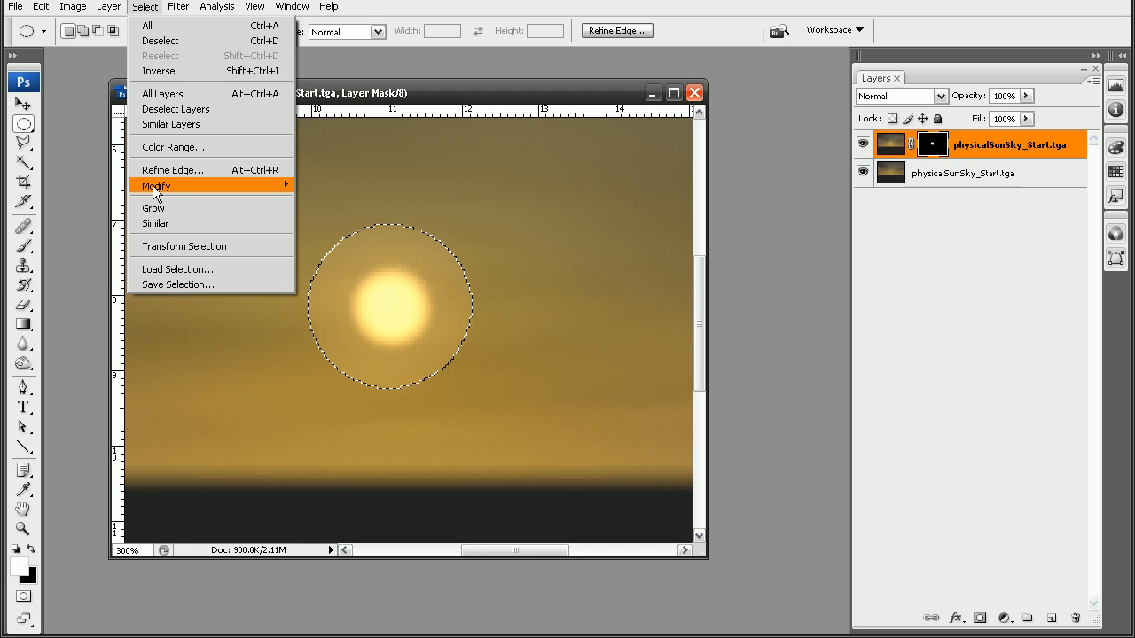
{"action": "left_click", "coordinate": [156, 186]}
{"action": "type", "text": "15"}
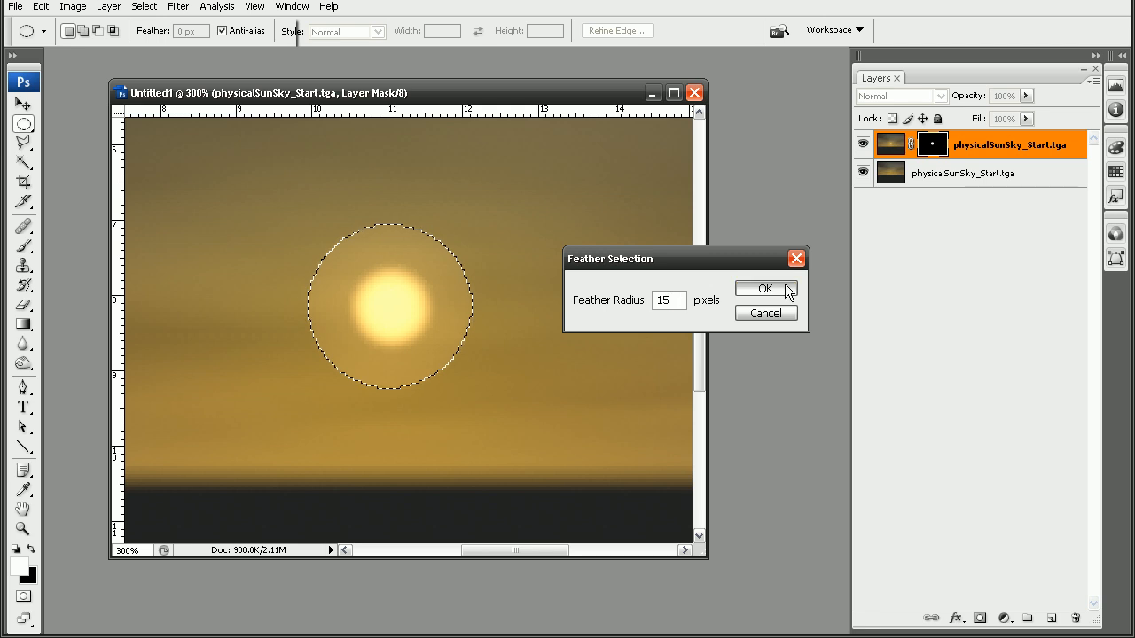
{"action": "left_click", "coordinate": [766, 287]}
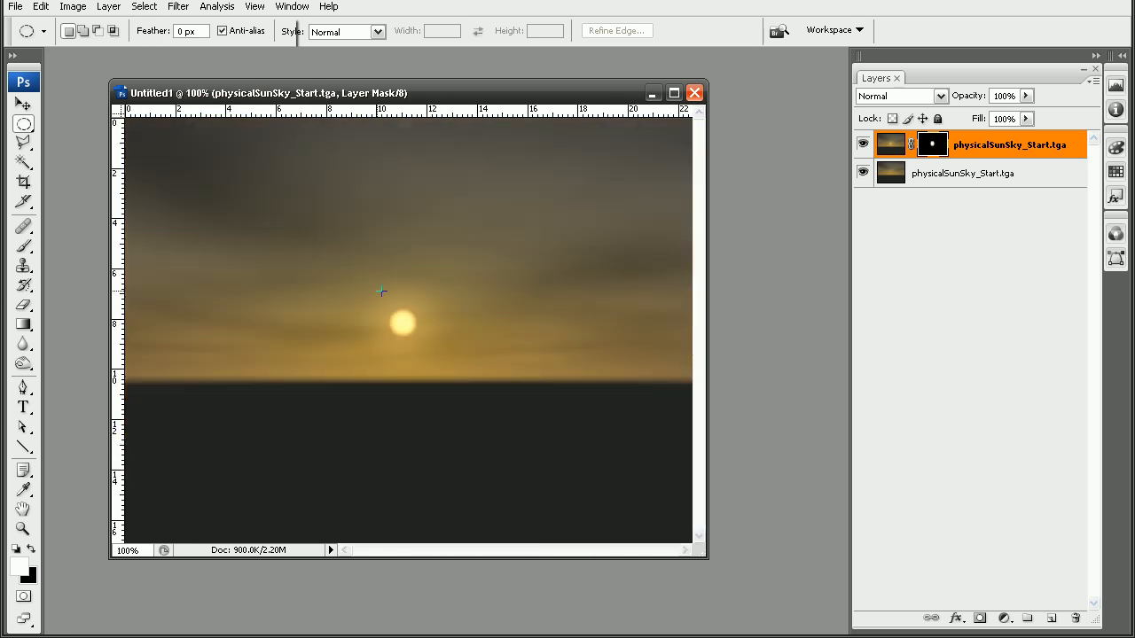
{"action": "left_click", "coordinate": [862, 145]}
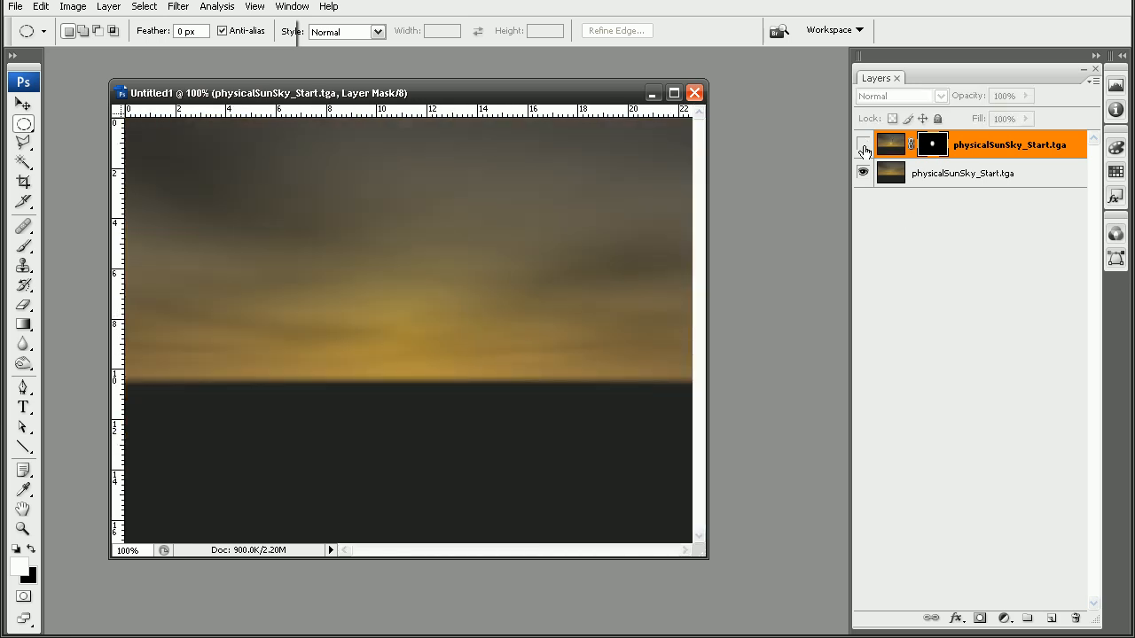
{"action": "left_click", "coordinate": [862, 146]}
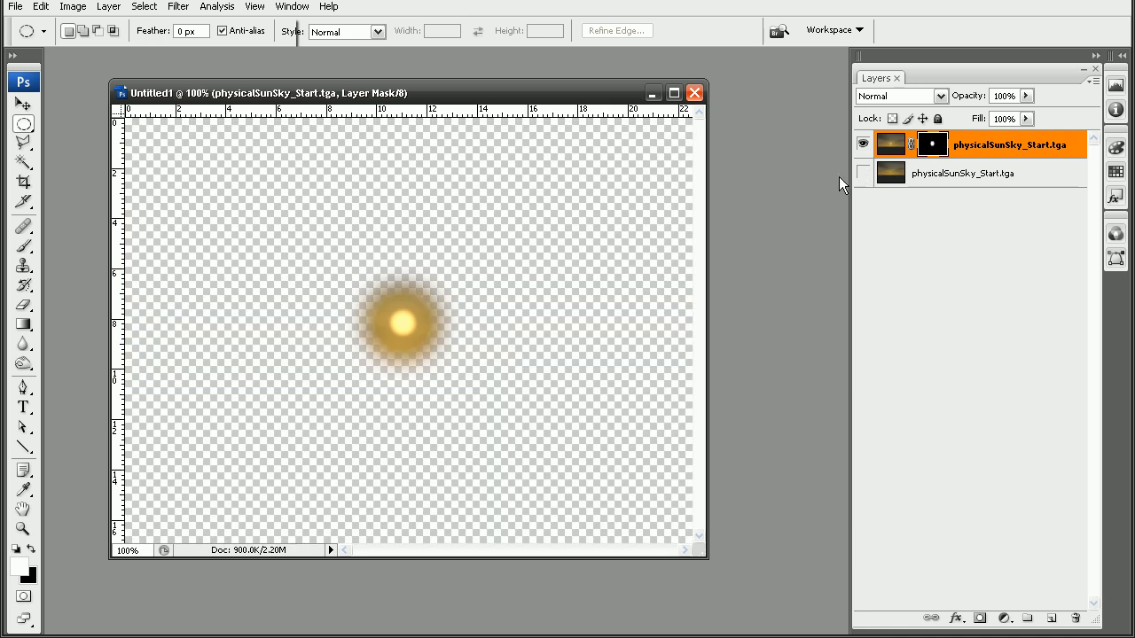
{"action": "left_click", "coordinate": [890, 143]}
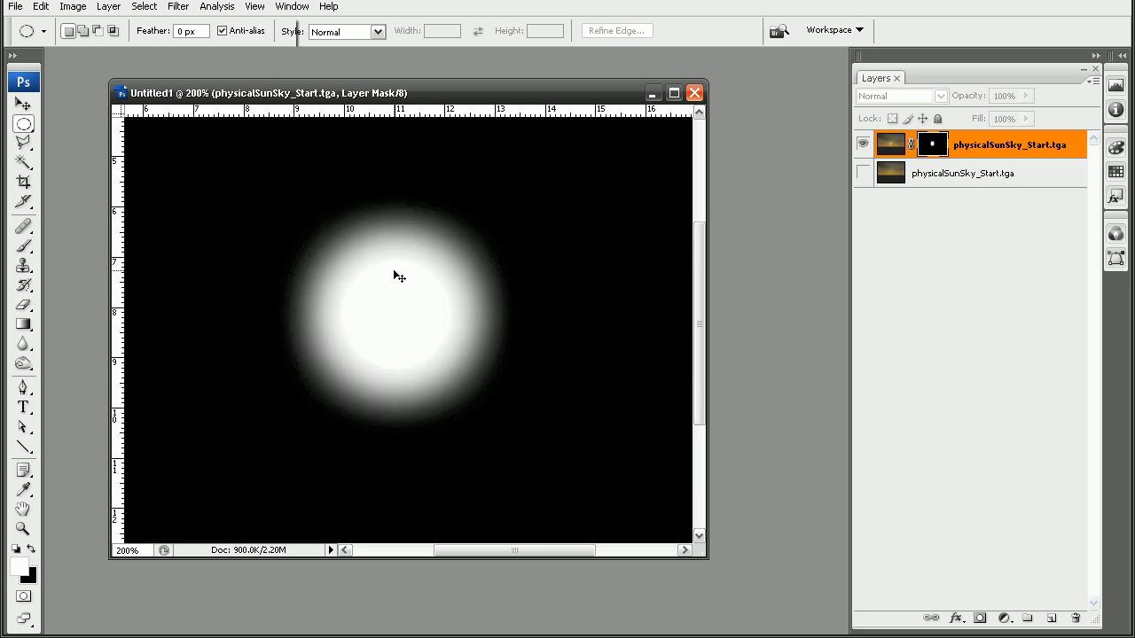
{"action": "left_click", "coordinate": [861, 173]}
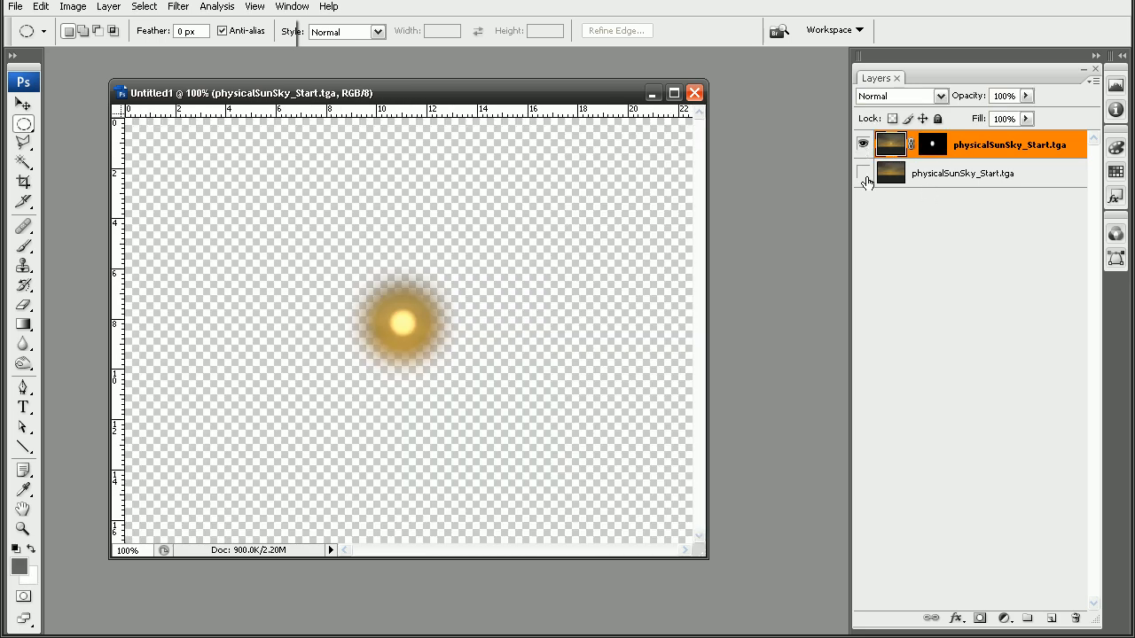
{"action": "left_click", "coordinate": [862, 174]}
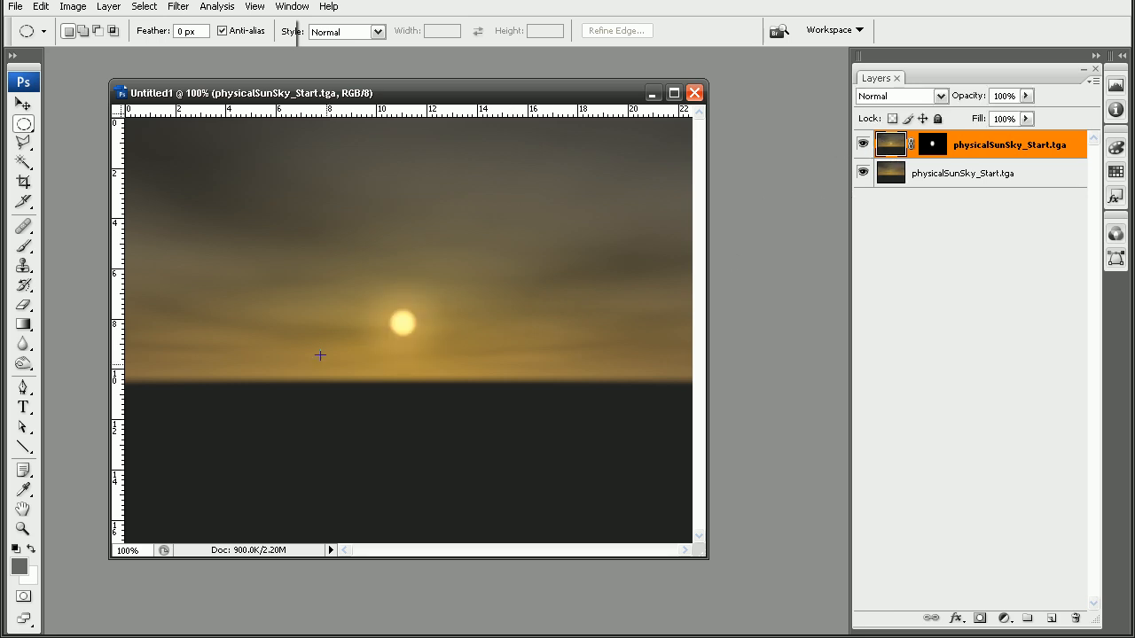
{"action": "mouse_move", "coordinate": [482, 305]}
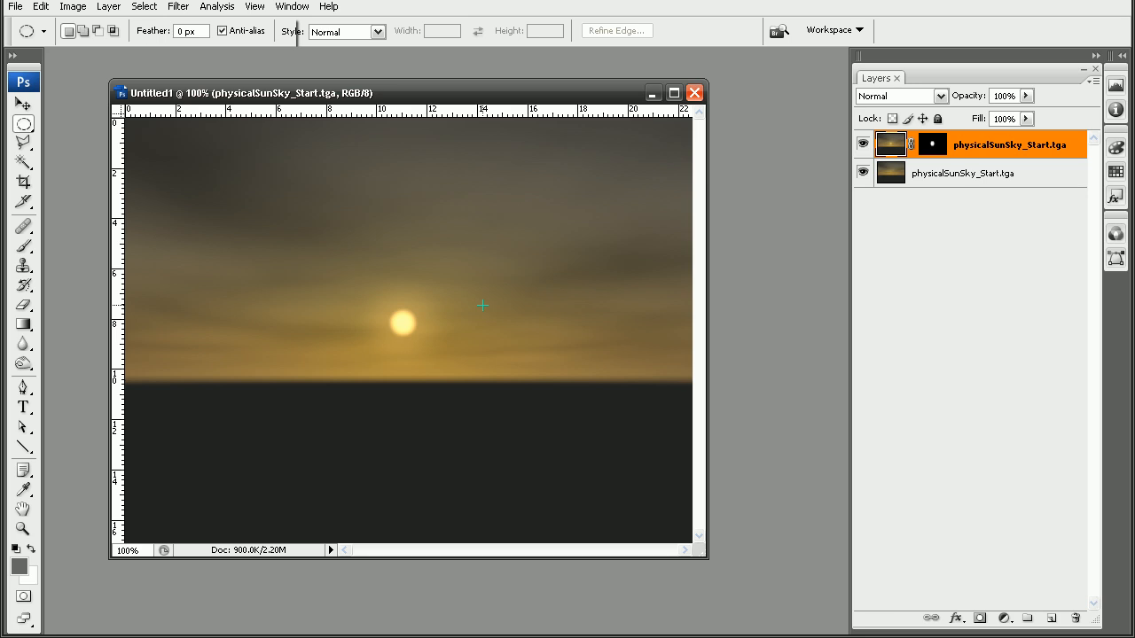
{"action": "left_click_drag", "start_coordinate": [266, 93], "coordinate": [234, 78]}
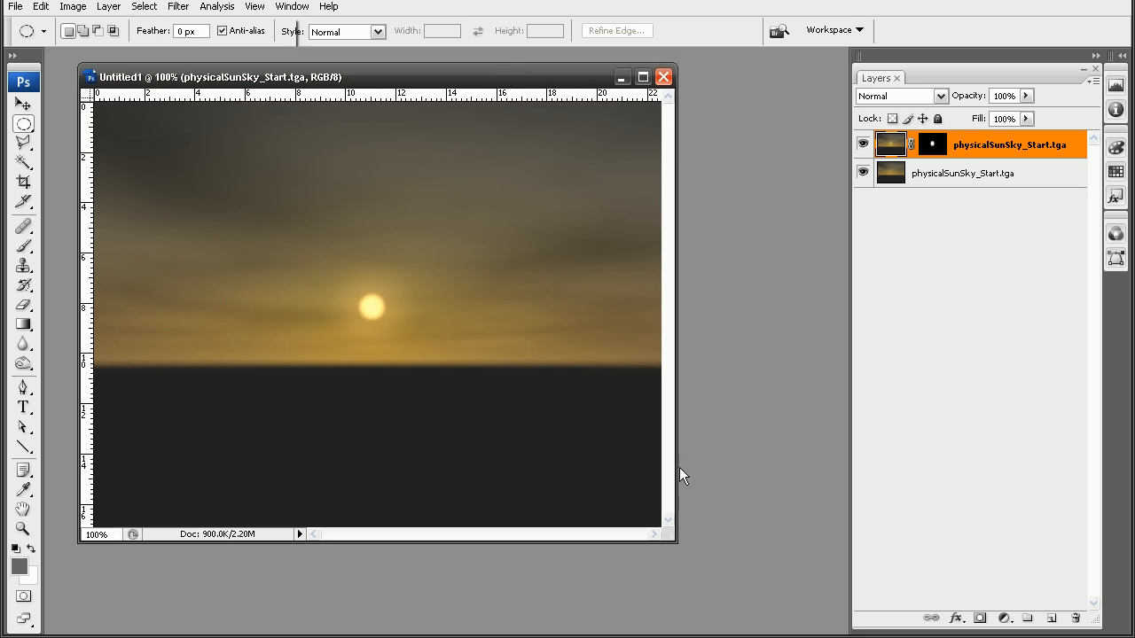